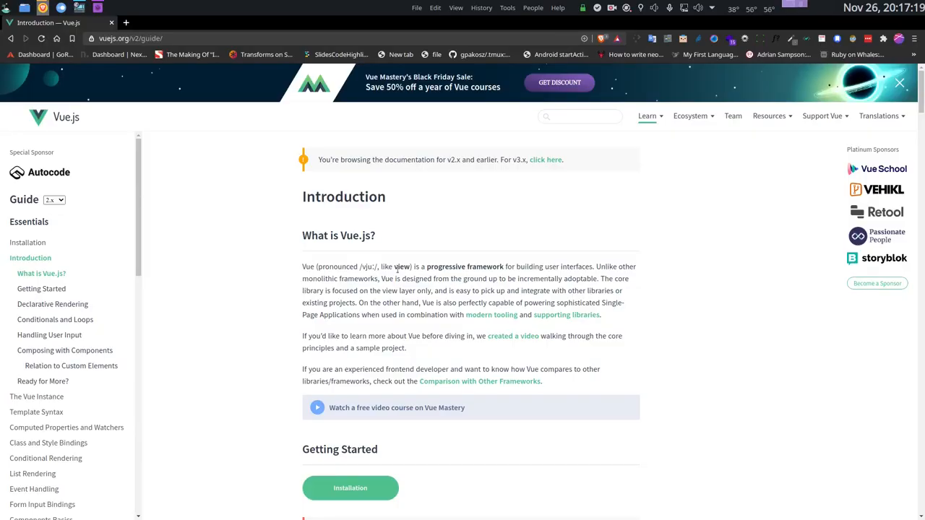
- Replace the guide URL in Brave's address bar with vuejs.org to load the Vue.js home page
{"action": "left_click_drag", "start_coordinate": [302, 266], "coordinate": [591, 267]}
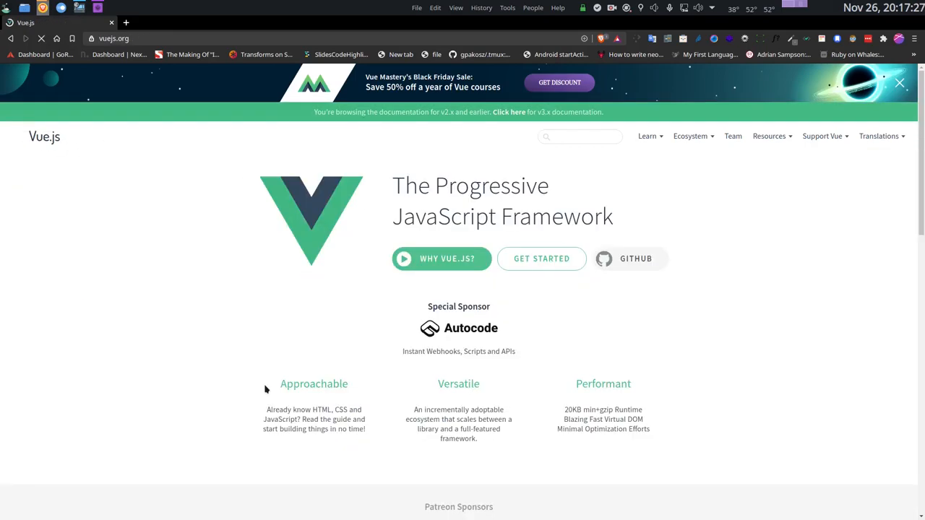
{"action": "double_click", "coordinate": [458, 384]}
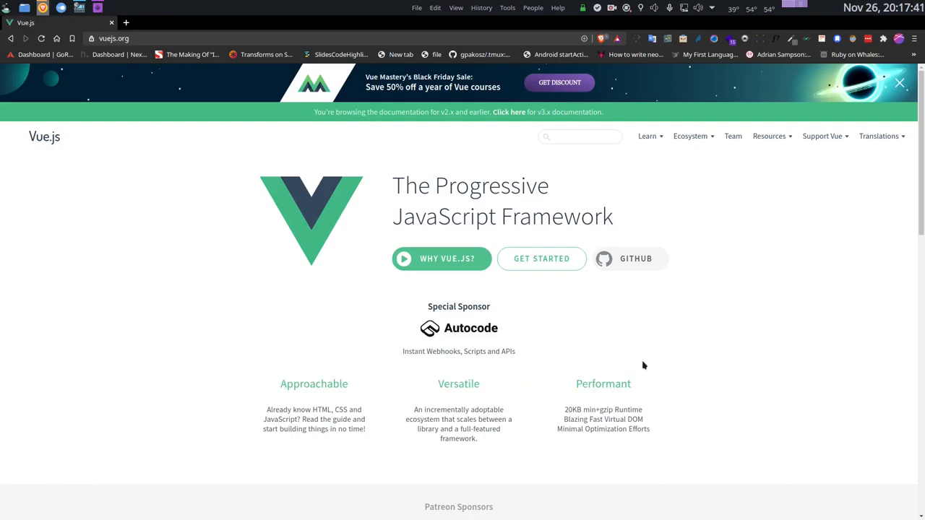
{"action": "mouse_move", "coordinate": [557, 285]}
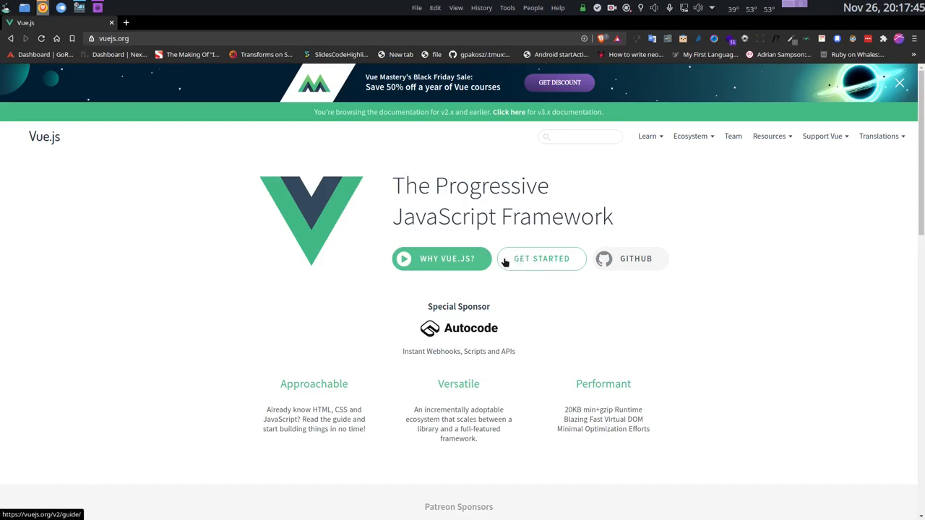
{"action": "mouse_move", "coordinate": [491, 309]}
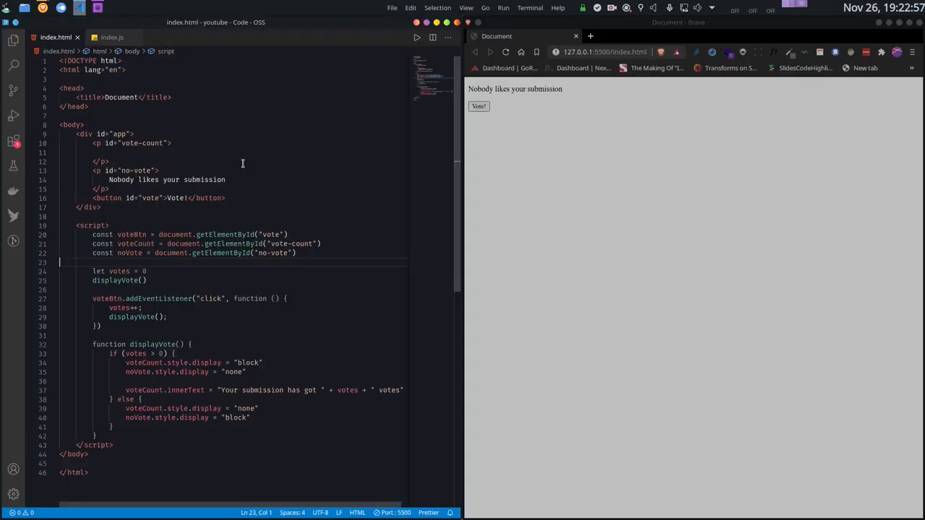
{"action": "mouse_move", "coordinate": [136, 124]}
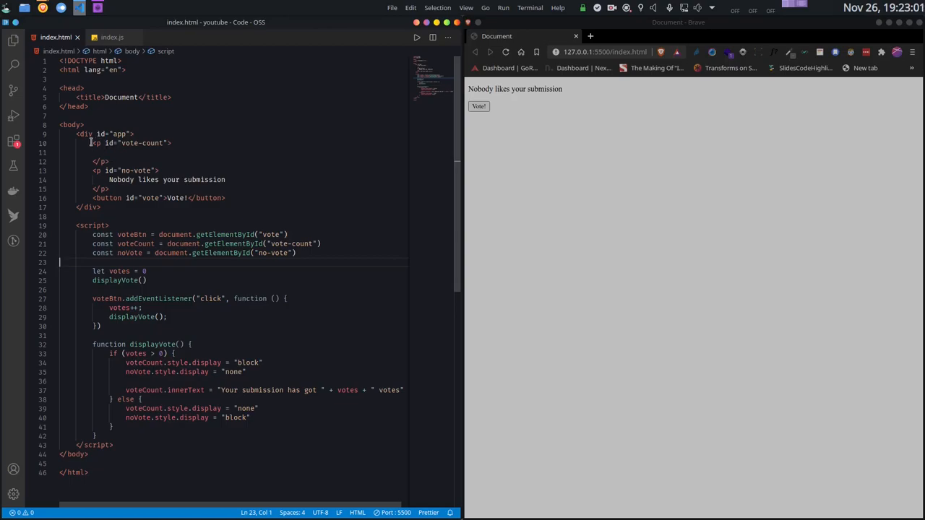
{"action": "mouse_move", "coordinate": [82, 128]}
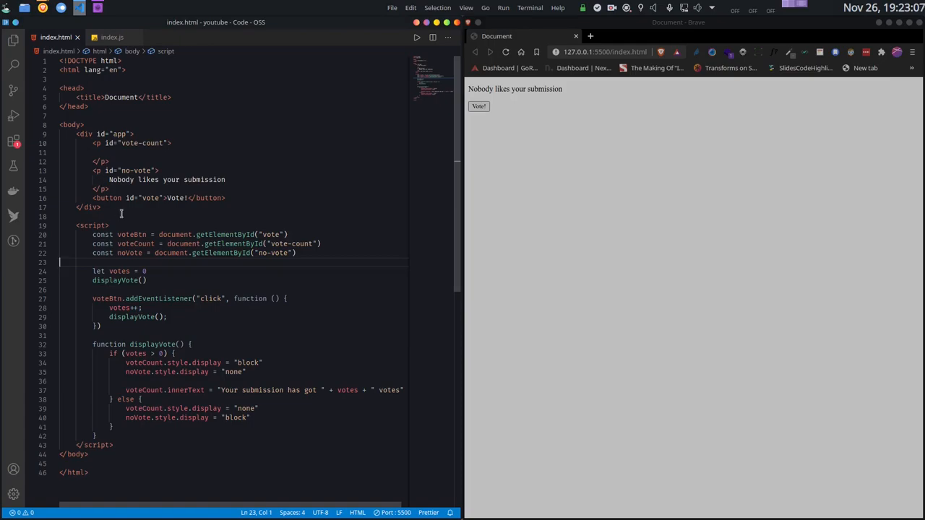
{"action": "mouse_move", "coordinate": [101, 142]}
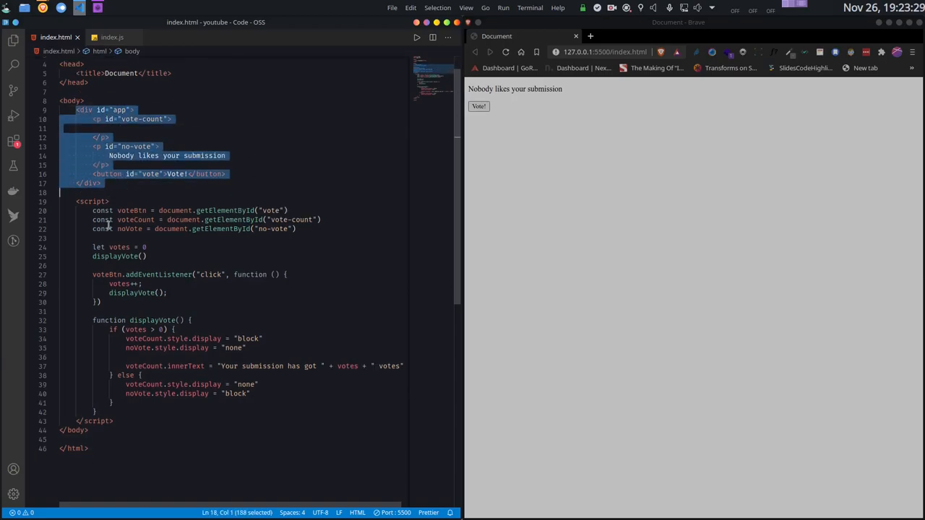
{"action": "scroll", "scroll_direction": "down", "scroll_amount": 3}
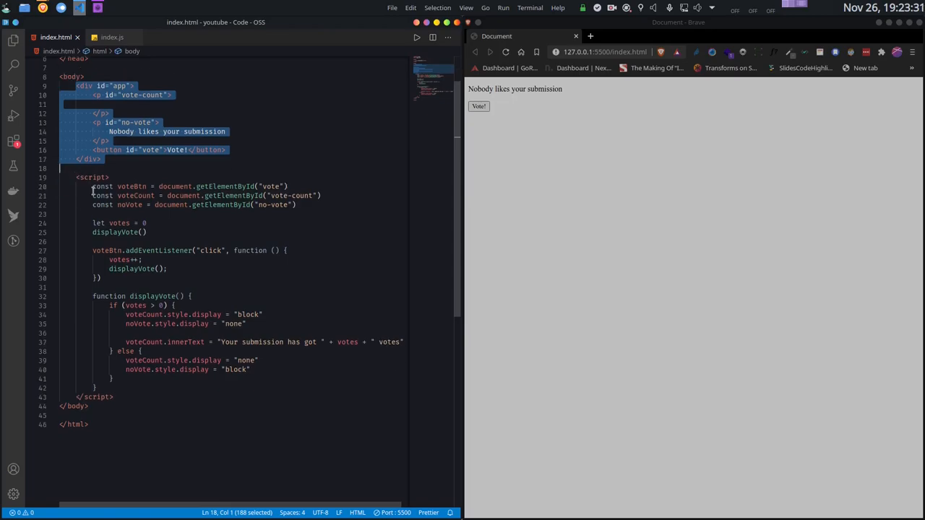
{"action": "scroll", "scroll_direction": "down", "scroll_amount": 3}
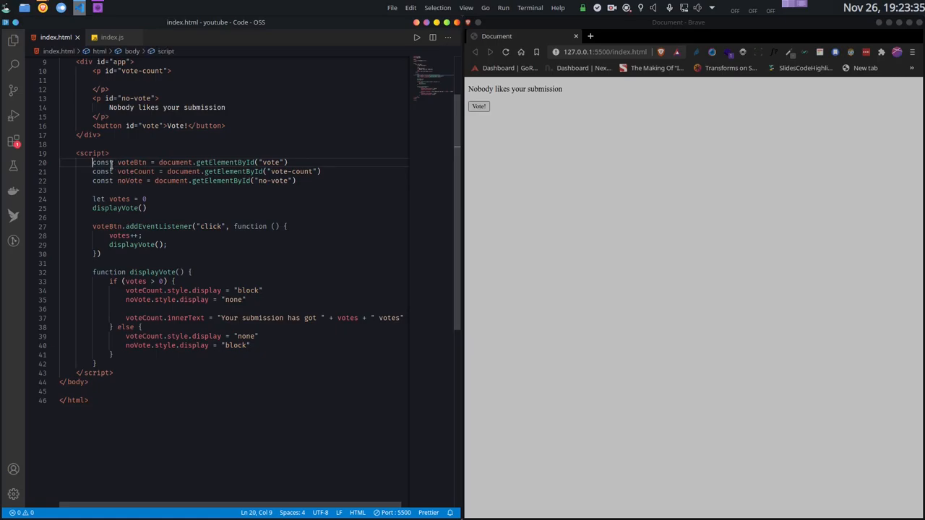
{"action": "left_click_drag", "start_coordinate": [92, 162], "coordinate": [296, 181]}
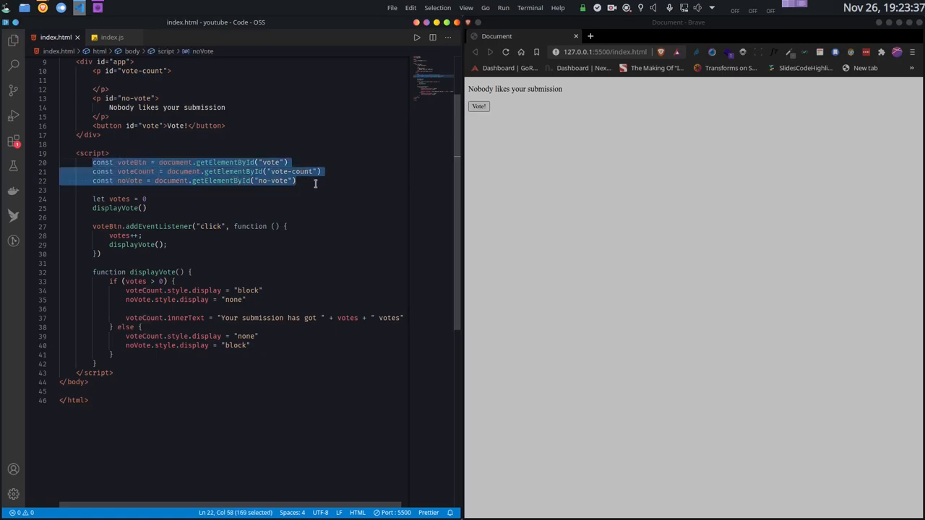
{"action": "left_click", "coordinate": [130, 162]}
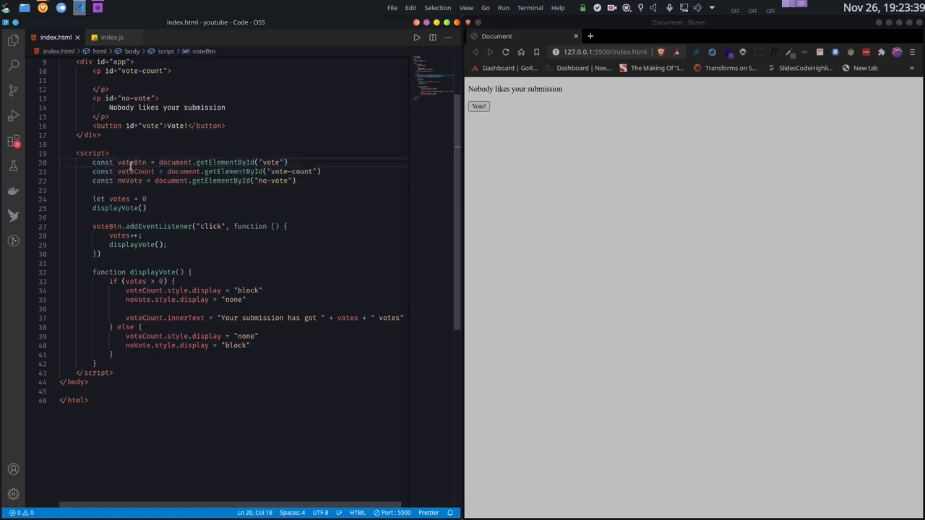
{"action": "mouse_move", "coordinate": [135, 171]}
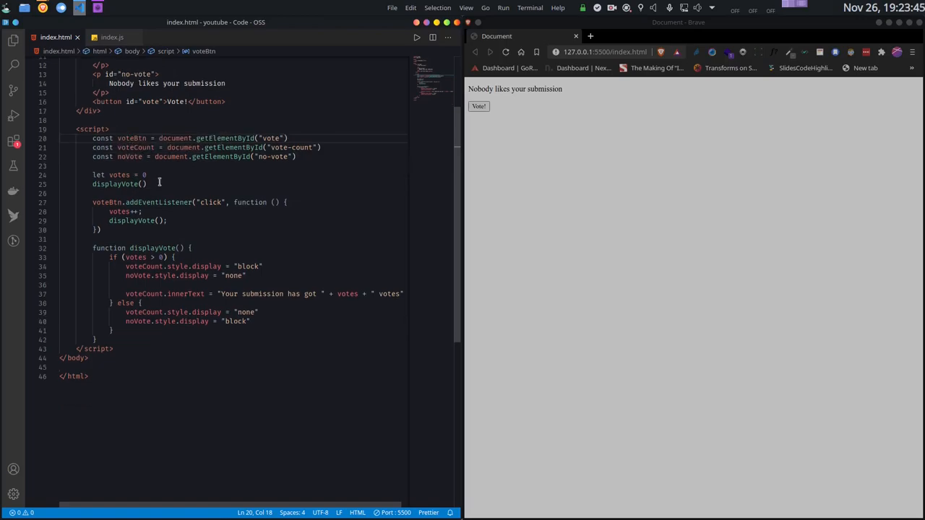
{"action": "triple_click", "coordinate": [119, 174]}
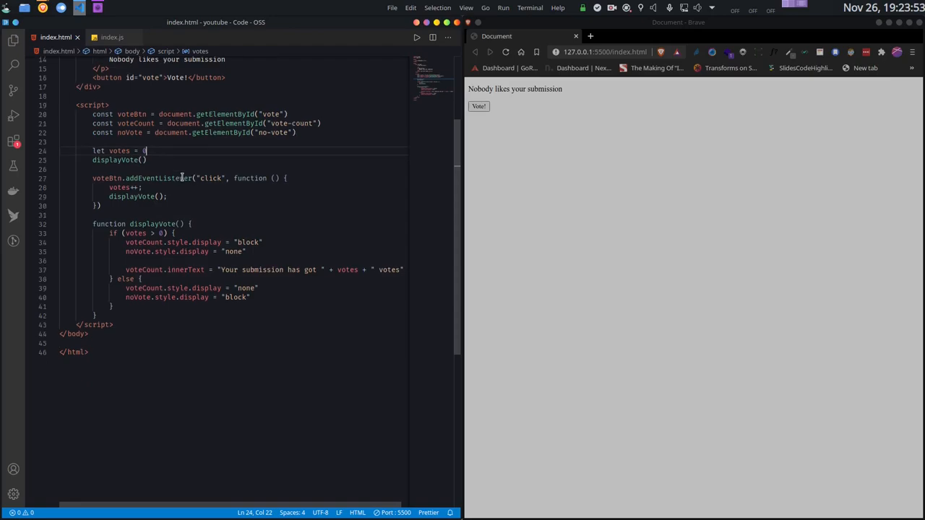
{"action": "double_click", "coordinate": [116, 160]}
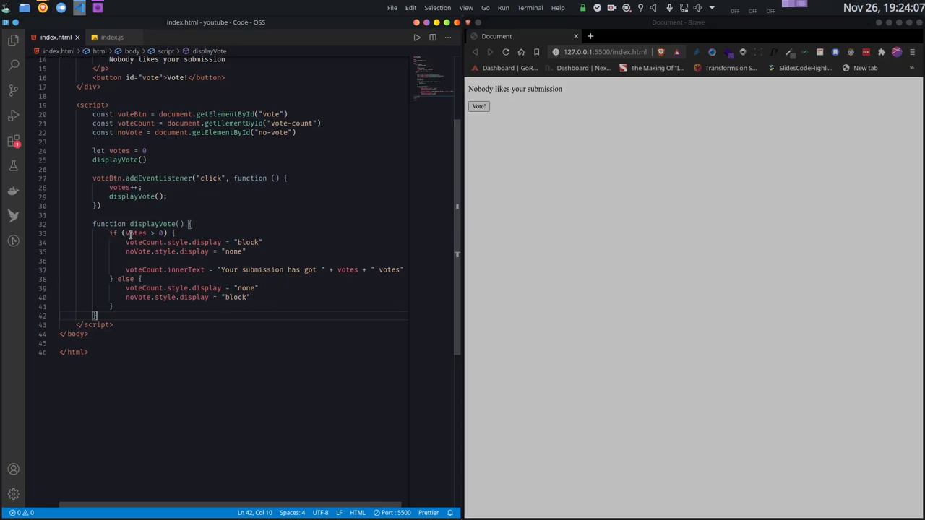
{"action": "mouse_move", "coordinate": [134, 232]}
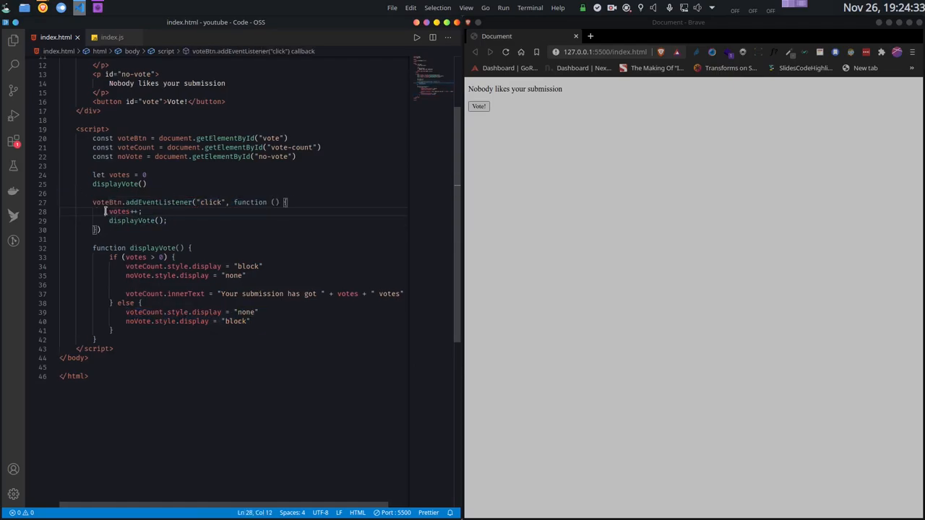
{"action": "left_click", "coordinate": [149, 211]}
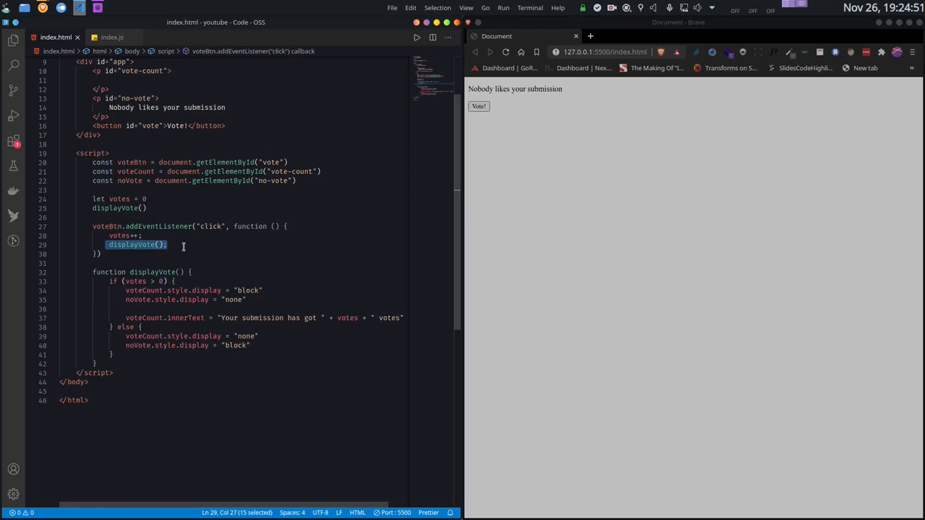
{"action": "mouse_move", "coordinate": [141, 244]}
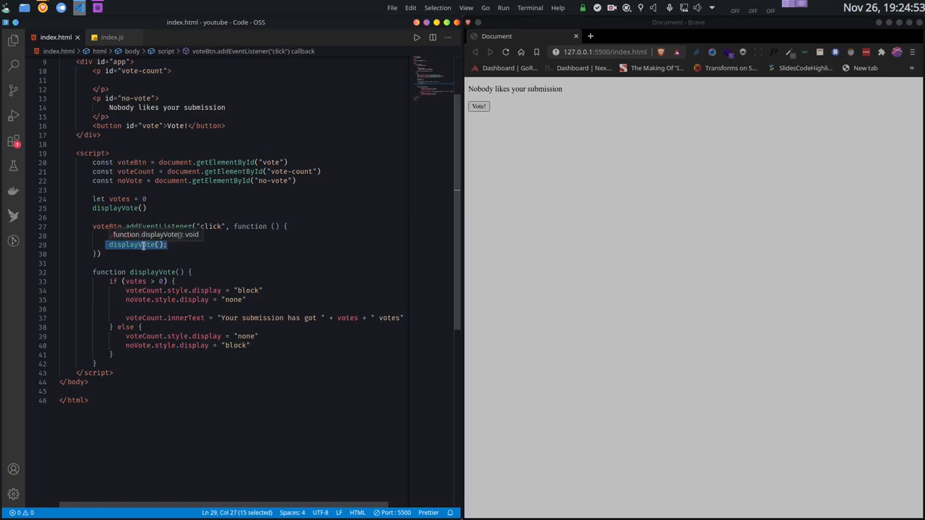
{"action": "mouse_move", "coordinate": [191, 244]}
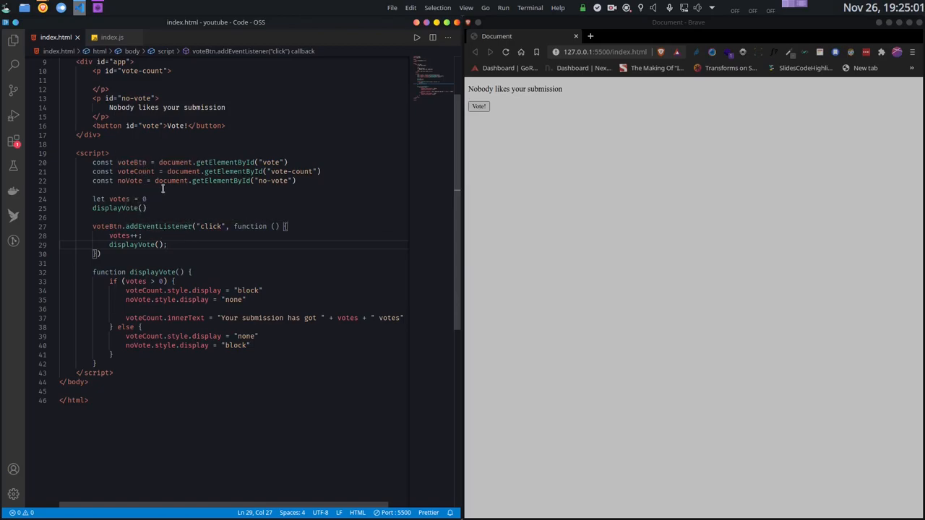
{"action": "mouse_move", "coordinate": [186, 220]}
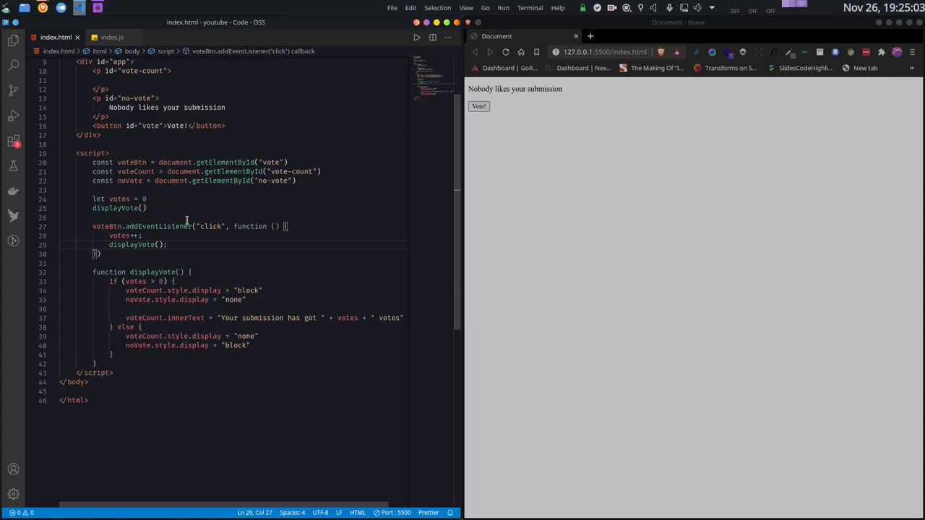
{"action": "mouse_move", "coordinate": [199, 205]}
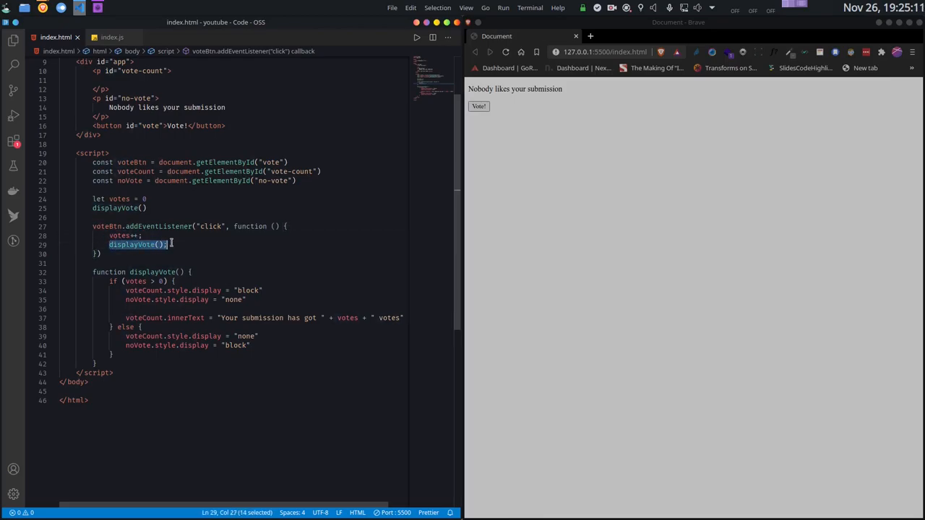
{"action": "mouse_move", "coordinate": [159, 245]}
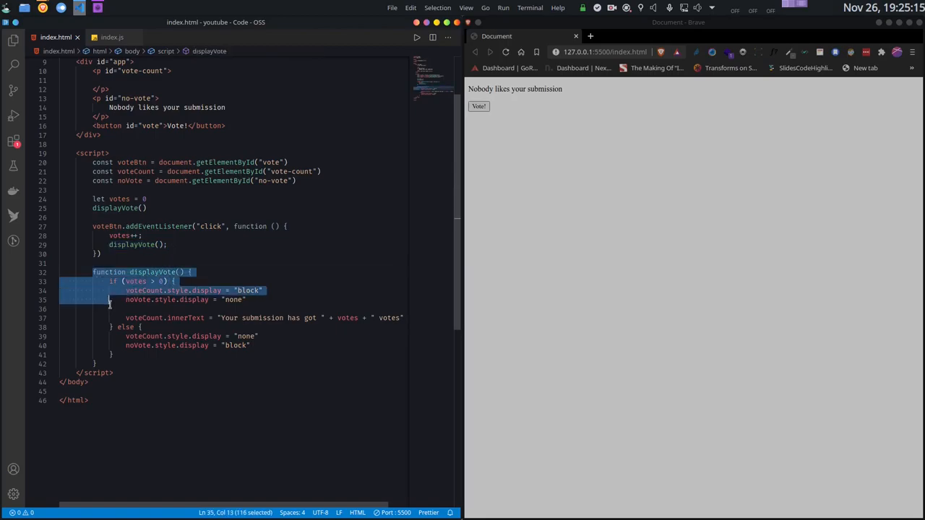
{"action": "left_click_drag", "start_coordinate": [110, 304], "coordinate": [110, 364]}
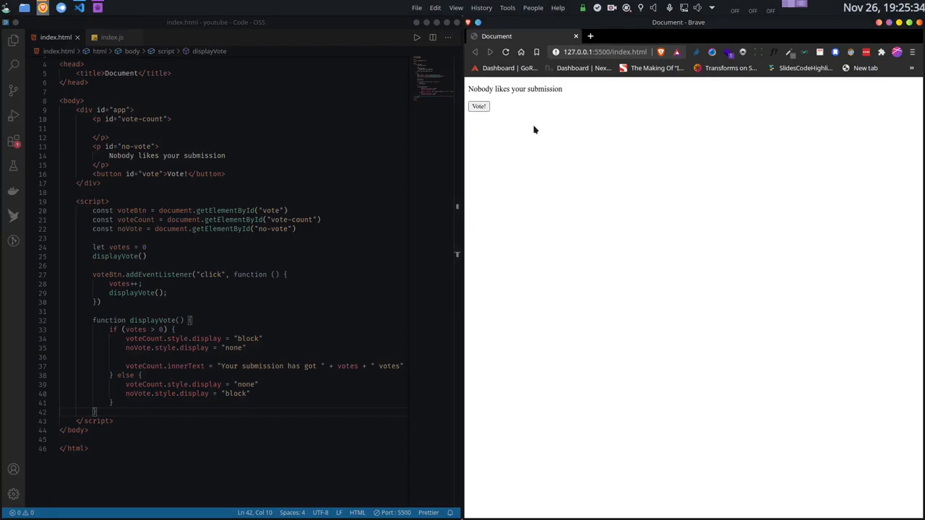
{"action": "mouse_move", "coordinate": [571, 89]}
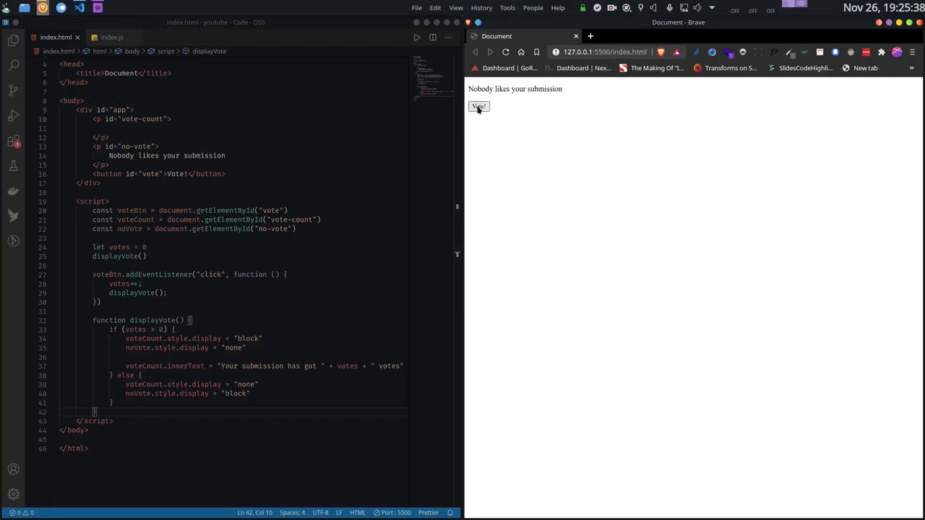
- Cast four votes with the Vote! button on the 127.0.0.1:5500 test page
{"action": "left_click", "coordinate": [478, 107]}
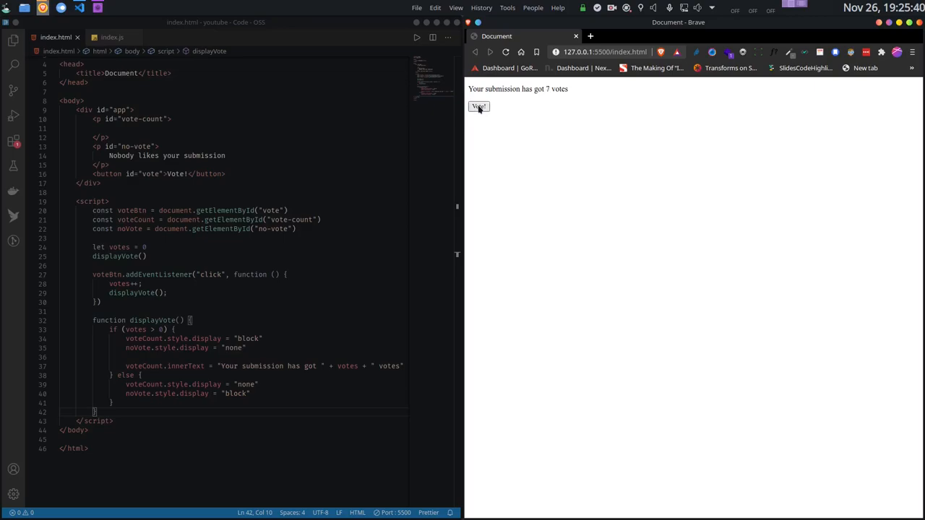
{"action": "left_click", "coordinate": [478, 107]}
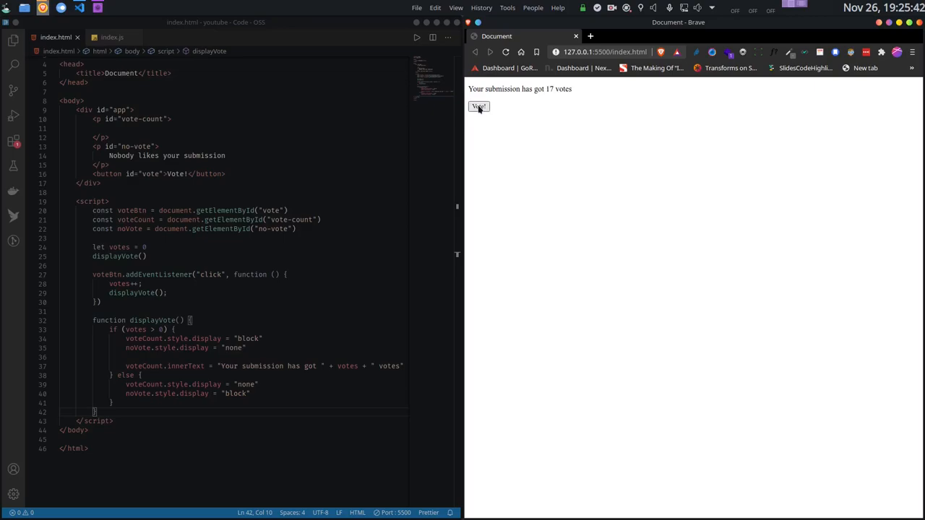
{"action": "left_click", "coordinate": [478, 107]}
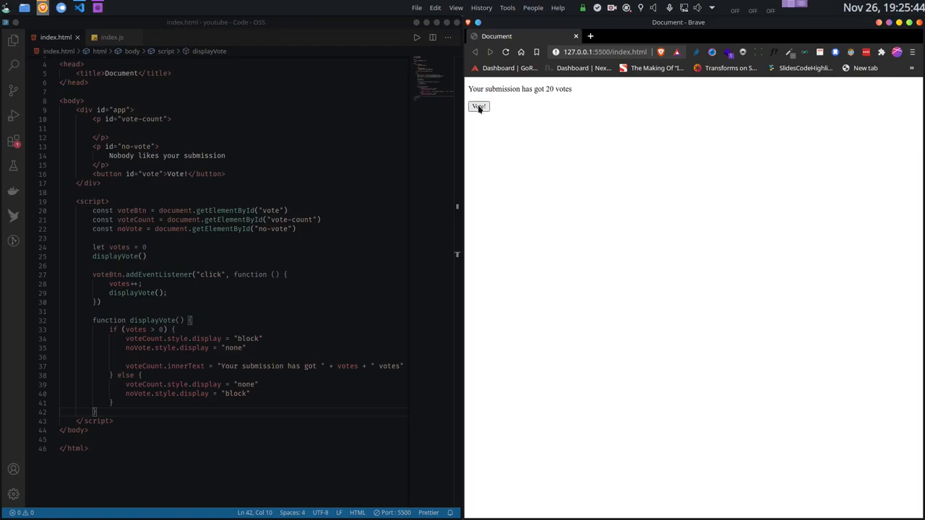
{"action": "left_click", "coordinate": [478, 106]}
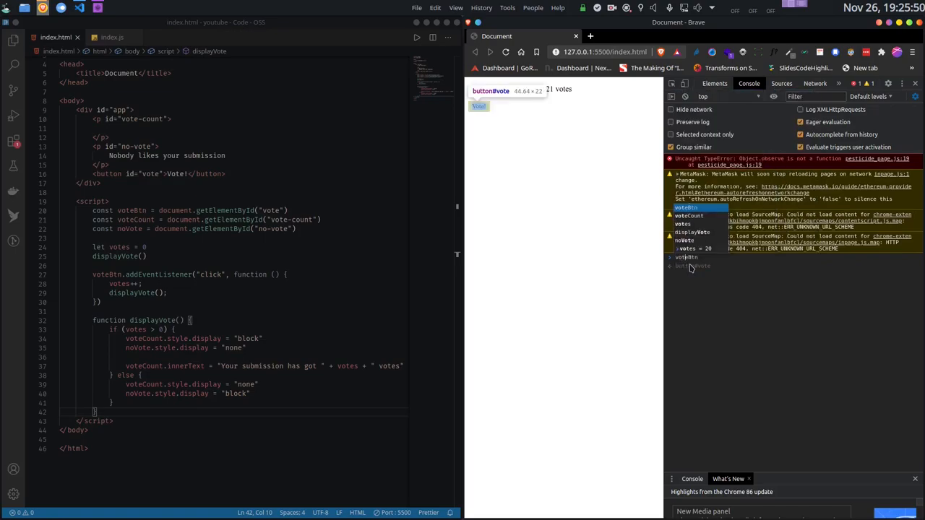
- Inspect the votes variable in the Brave console, then close the developer tools
{"action": "left_click", "coordinate": [478, 106]}
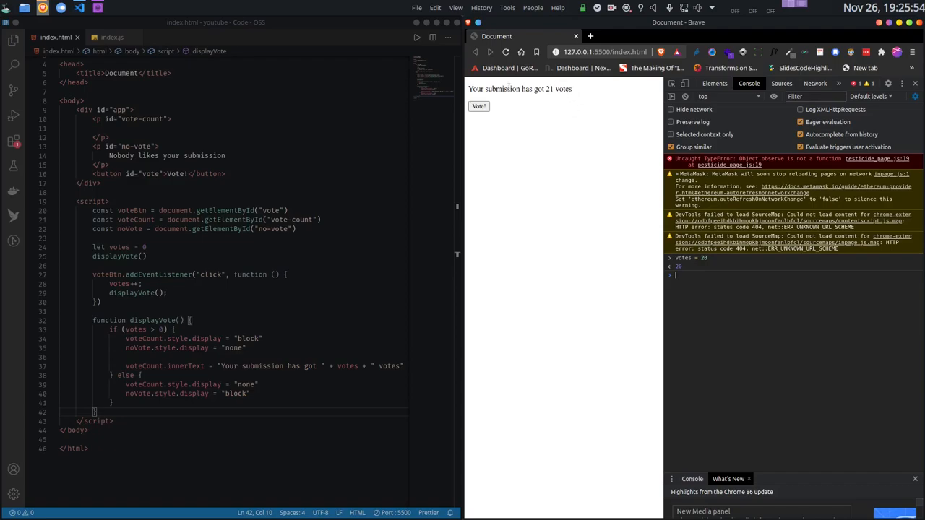
{"action": "mouse_move", "coordinate": [559, 130]}
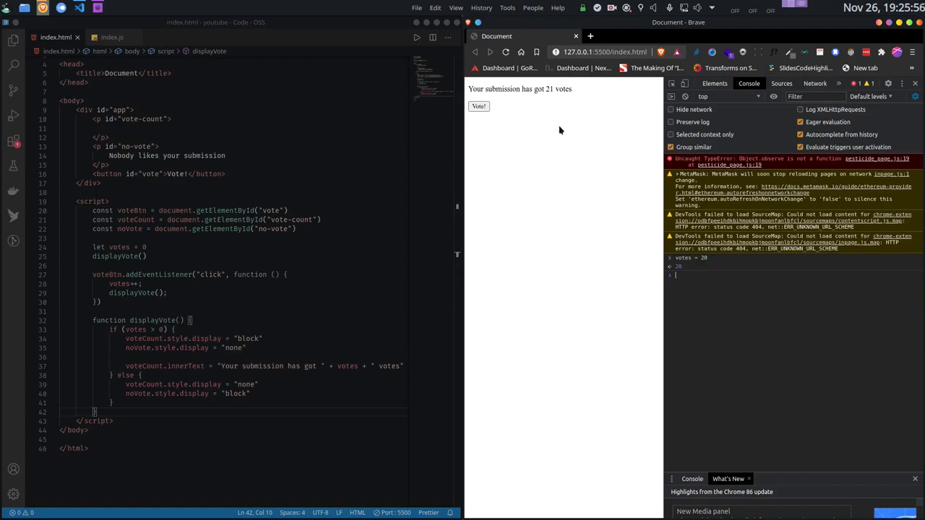
{"action": "mouse_move", "coordinate": [673, 282]}
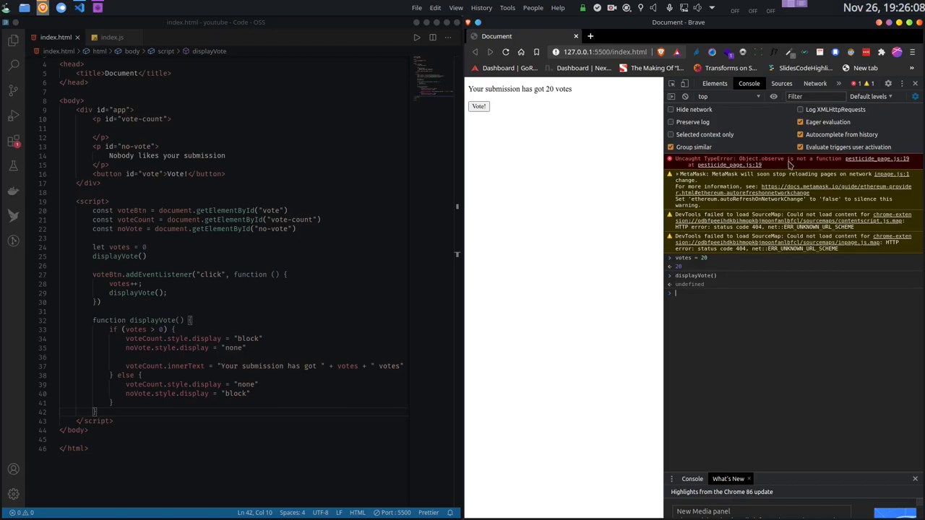
{"action": "left_click", "coordinate": [914, 82]}
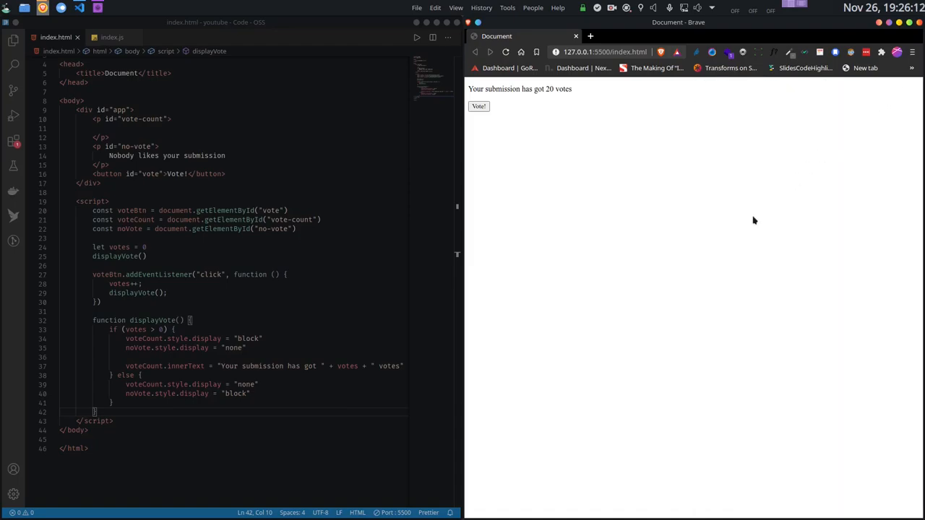
{"action": "mouse_move", "coordinate": [749, 218]}
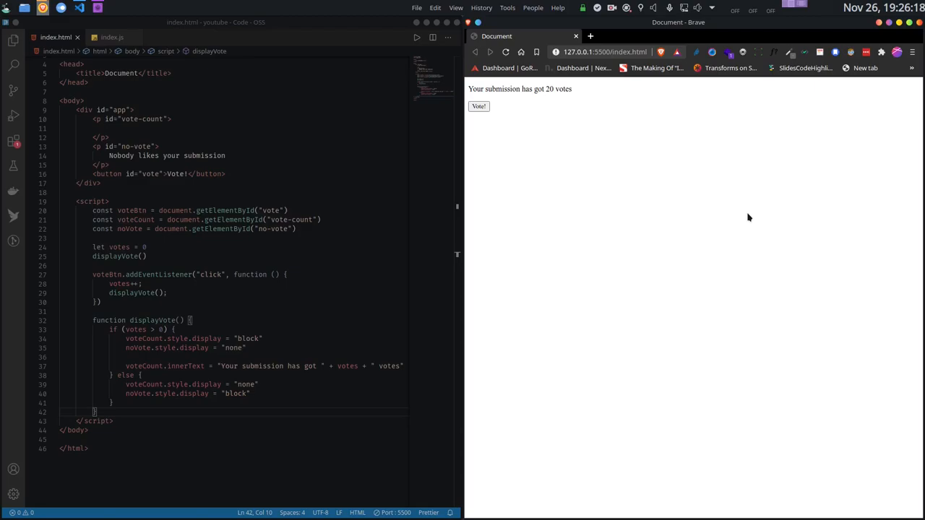
{"action": "mouse_move", "coordinate": [755, 217]}
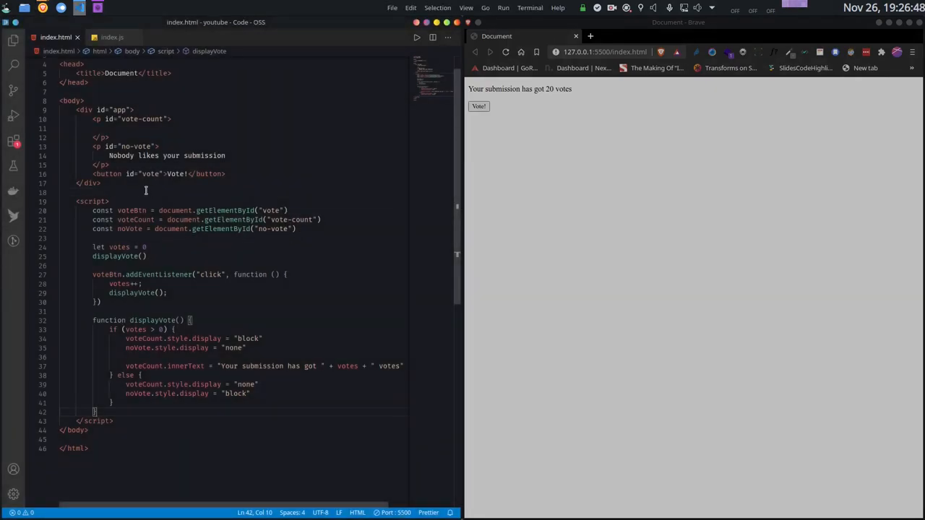
- Add the vue@2 jsDelivr script tag on line 18 and select the old vote script
{"action": "type", "text": "<script src=\"https://cdn.jsdelivr.net/npm/vue@2/dist/vue.js\"></script>"}
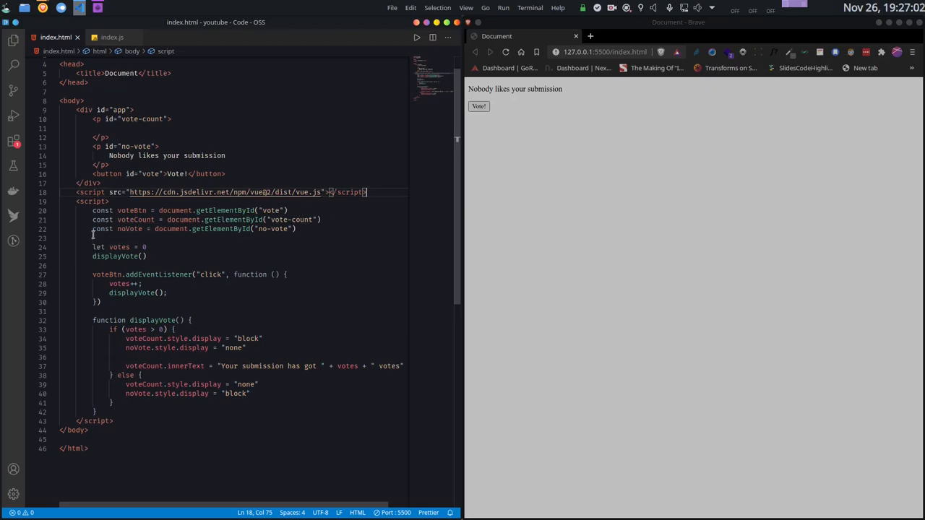
{"action": "left_click_drag", "start_coordinate": [92, 210], "coordinate": [96, 412]}
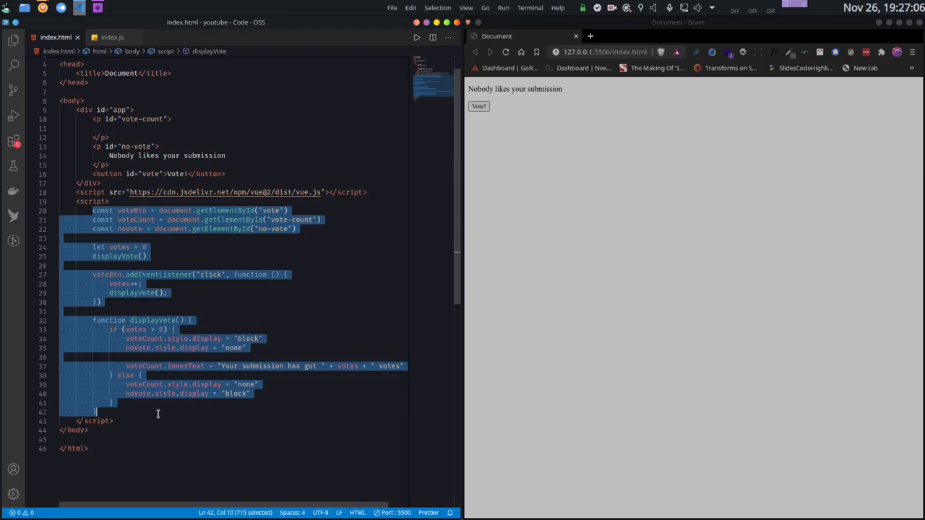
- Delete the old vote script and start let vue = new Vue({ el: '#app' })
{"action": "key", "text": "Delete"}
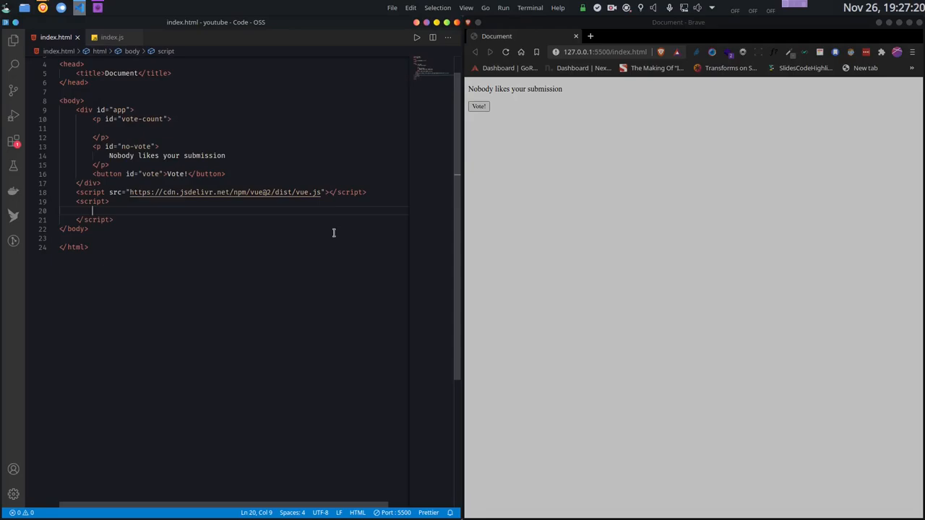
{"action": "type", "text": "let vue = new"}
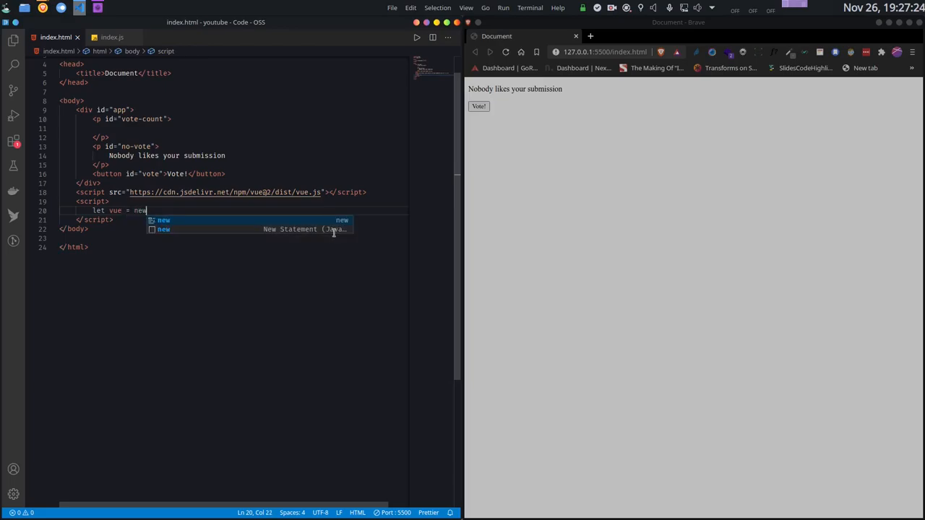
{"action": "type", "text": "Vue"}
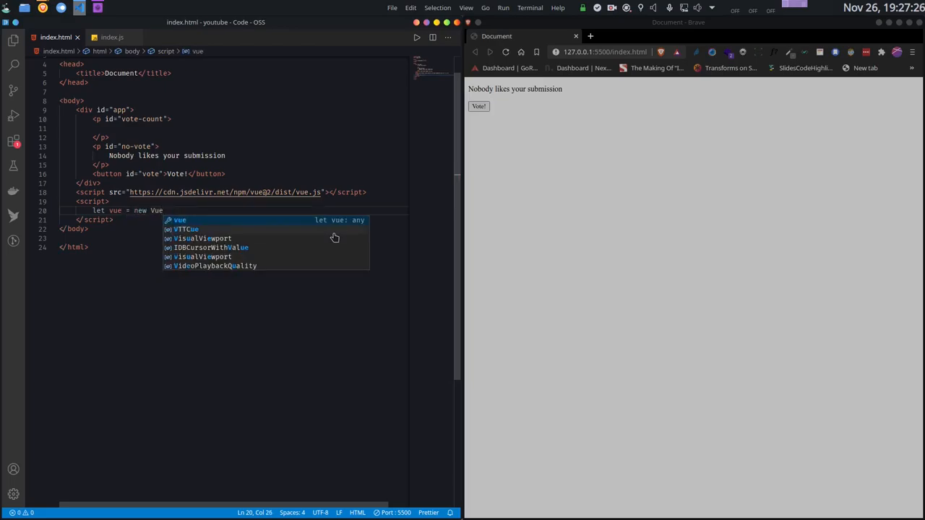
{"action": "type", "text": "({"}
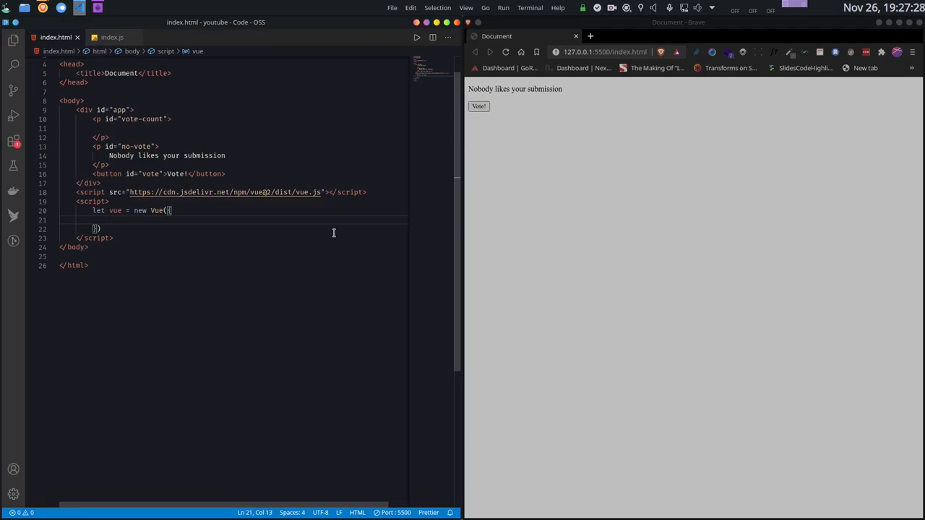
{"action": "type", "text": "el:"}
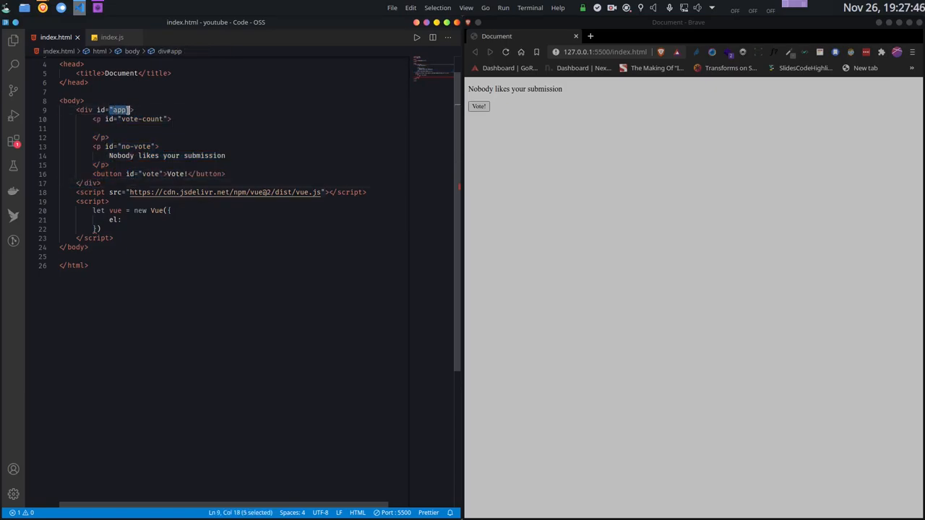
{"action": "left_click", "coordinate": [123, 219]}
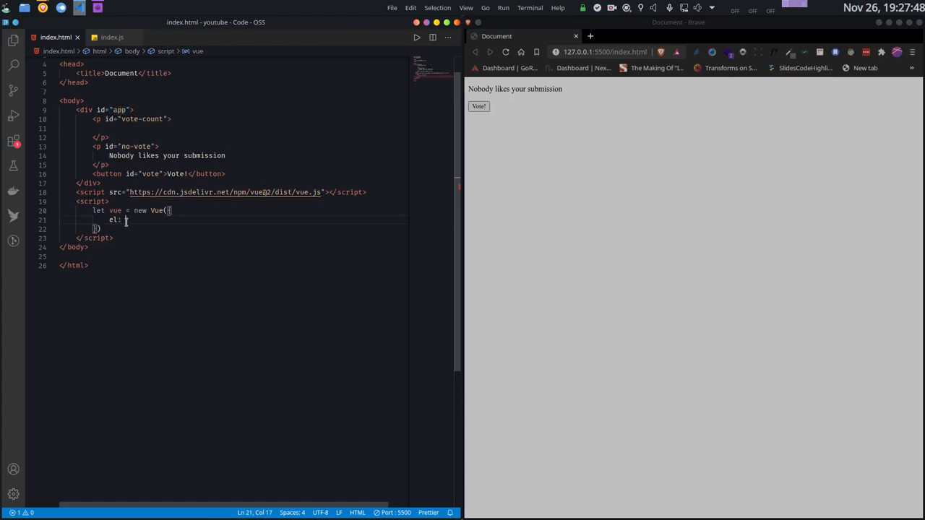
{"action": "type", "text": "'#app'"}
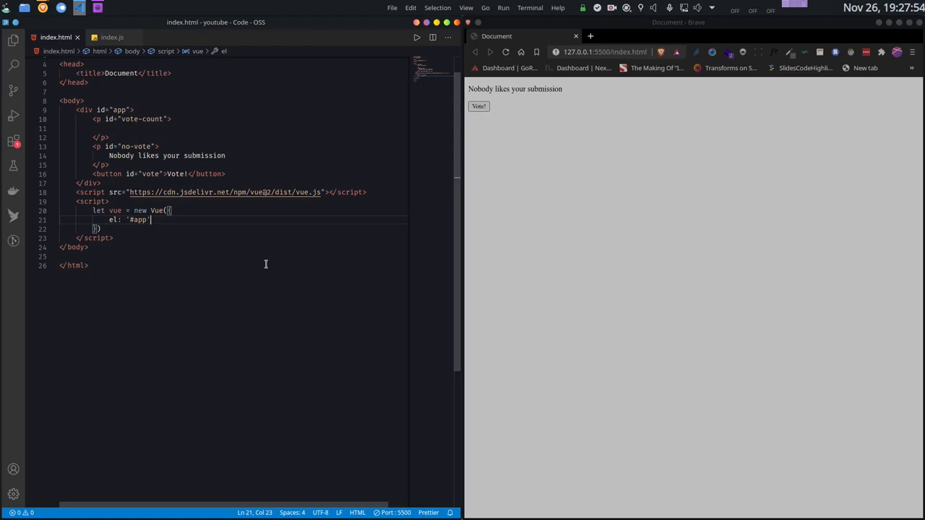
- Give the Vue instance a data object with votes set to 0
{"action": "type", "text": ","}
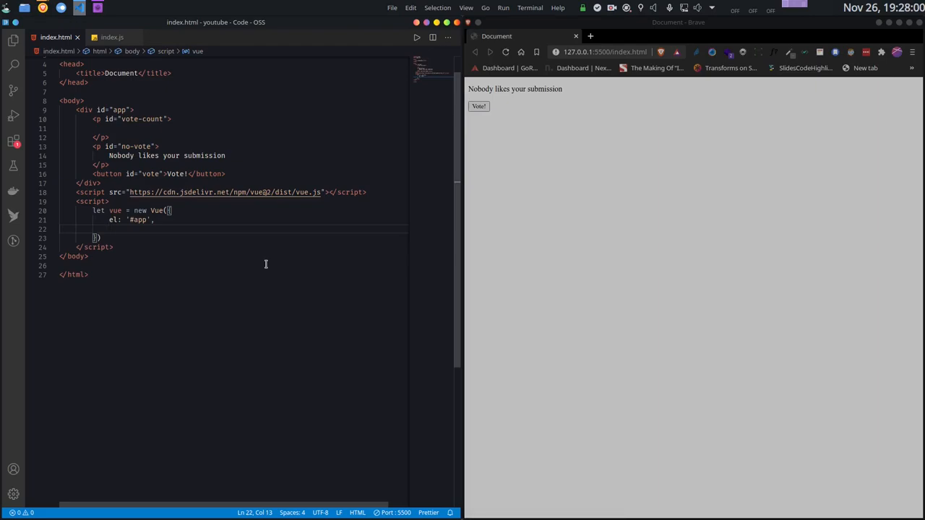
{"action": "type", "text": "dat"}
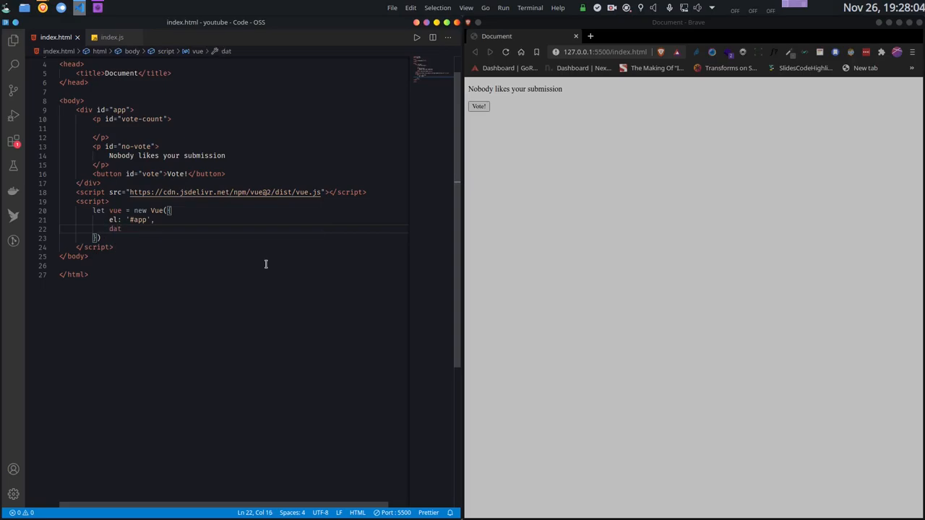
{"action": "type", "text": "a: {"}
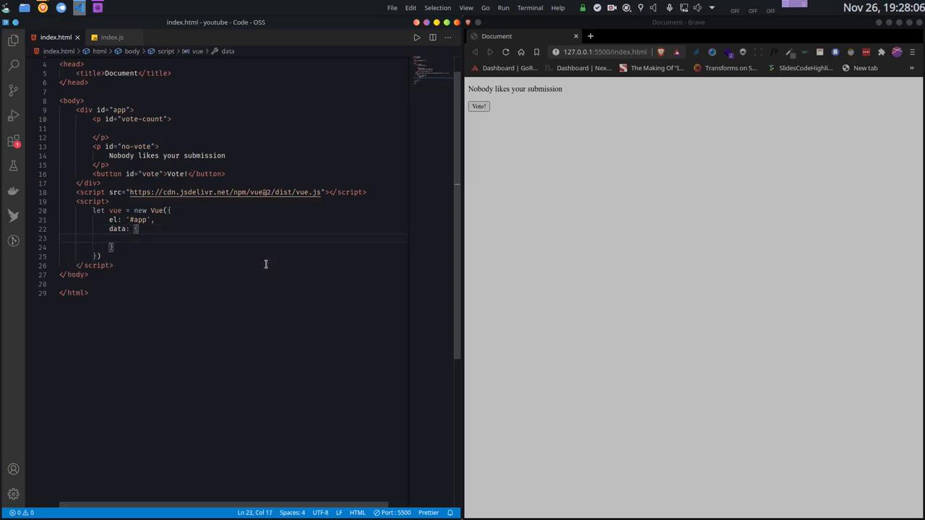
{"action": "type", "text": "v"}
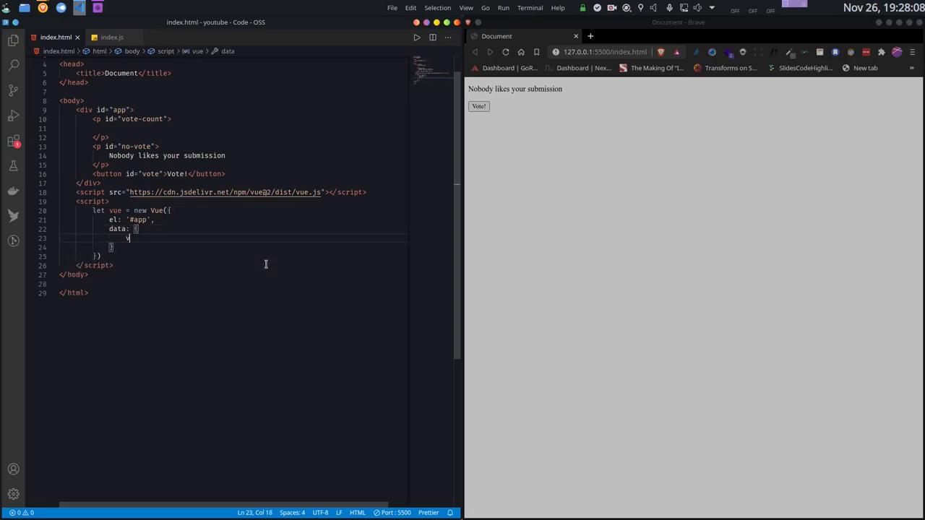
{"action": "type", "text": "votes:"}
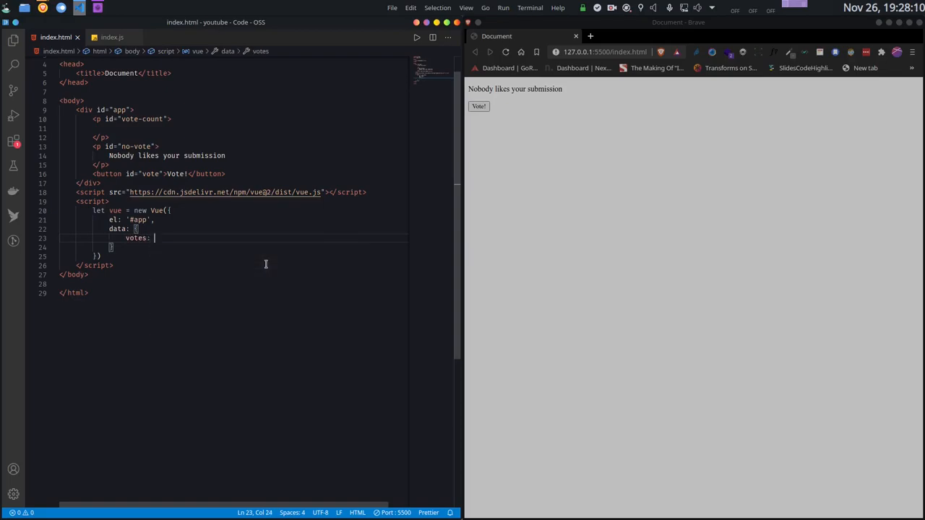
{"action": "type", "text": "0"}
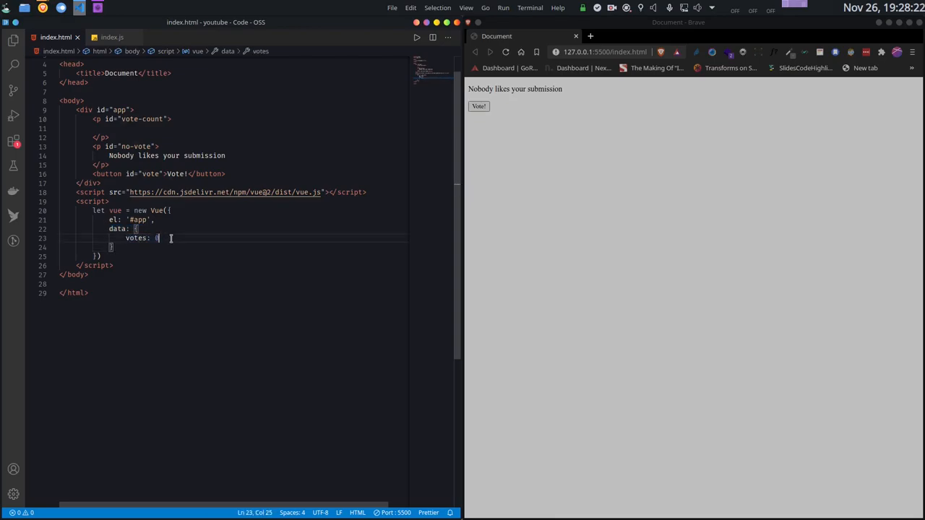
{"action": "double_click", "coordinate": [136, 238]}
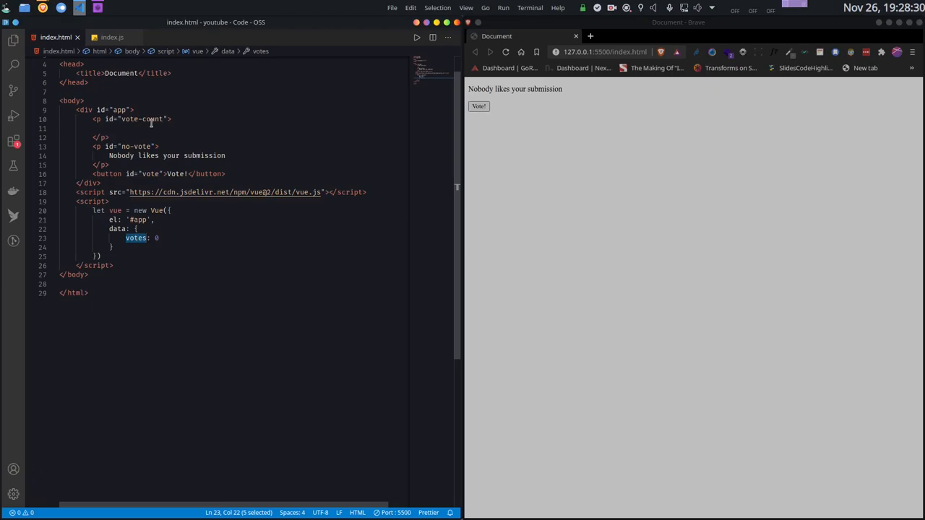
{"action": "mouse_move", "coordinate": [154, 135]}
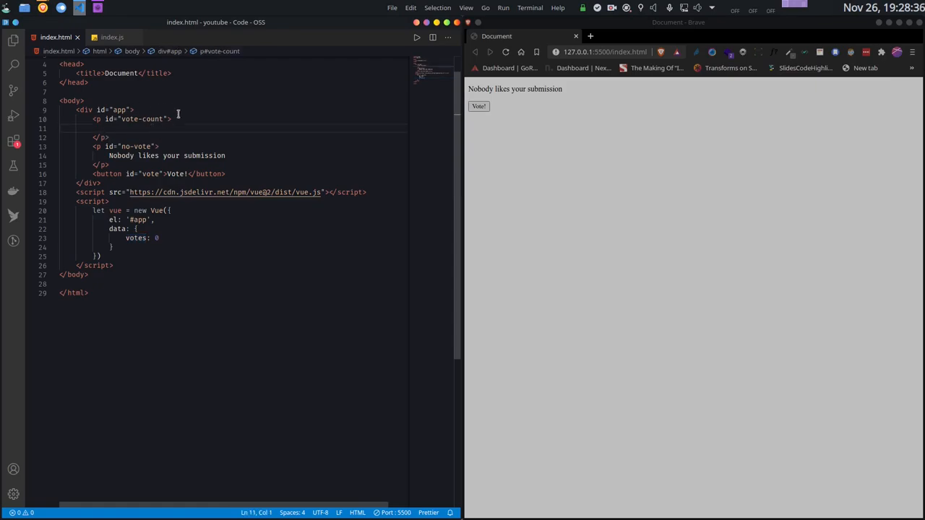
- Type 'Your submission has got {{ votes }} votes' into the vote-count paragraph
{"action": "type", "text": "Your"}
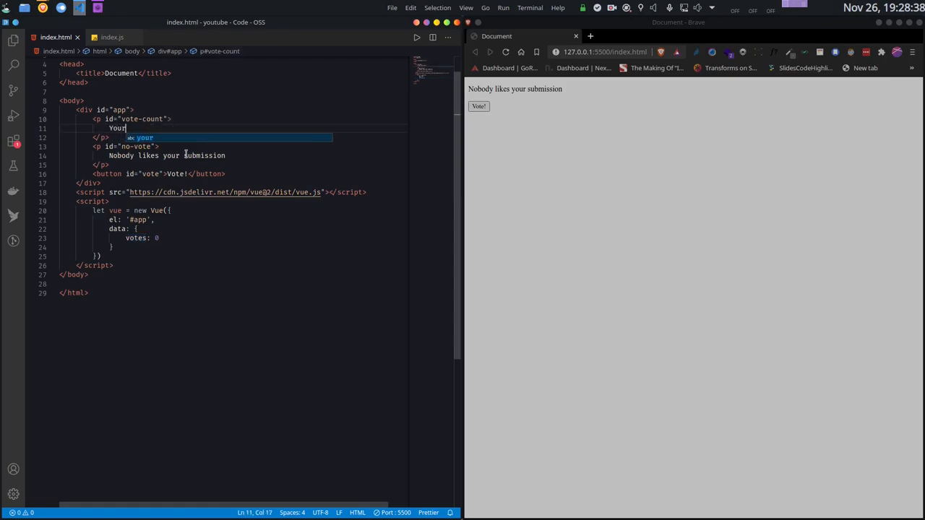
{"action": "type", "text": "submission"}
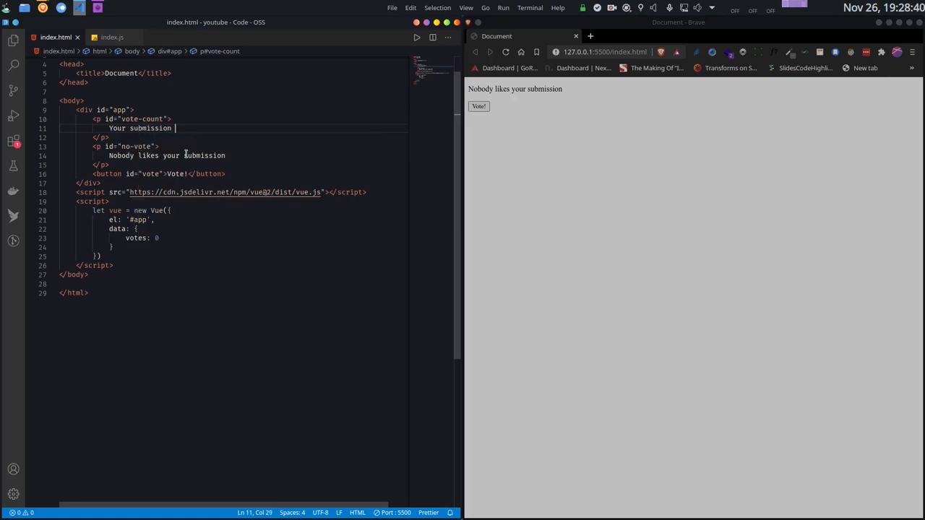
{"action": "type", "text": "has got {{}}"}
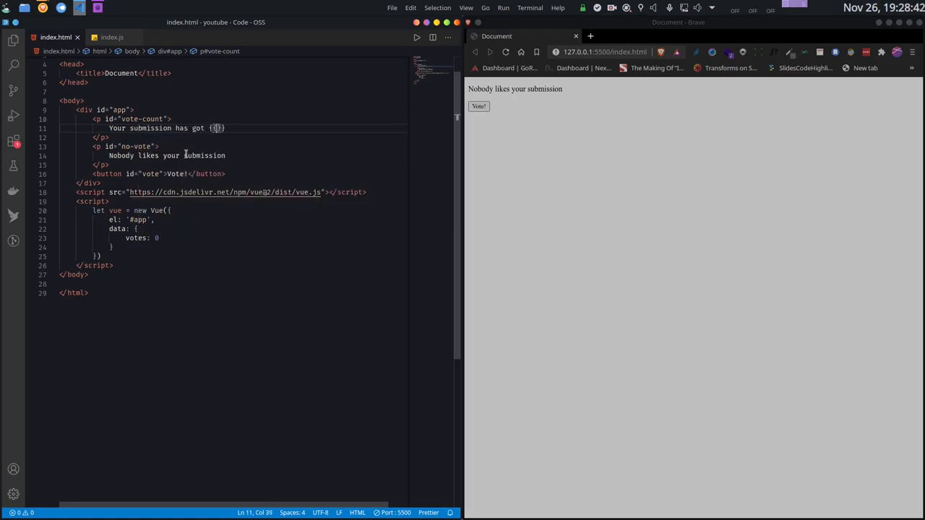
{"action": "type", "text": "votes"}
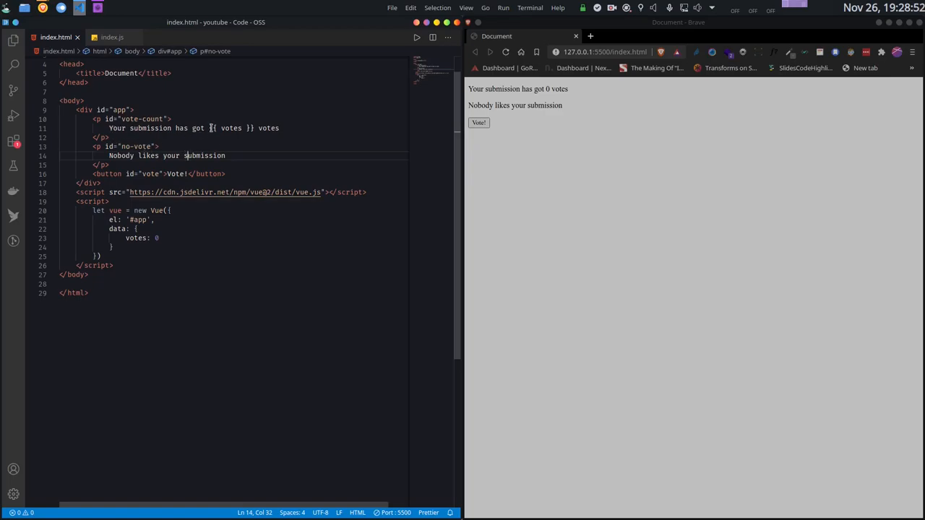
- Select the votes name inside the {{ votes }} placeholder
{"action": "left_click_drag", "start_coordinate": [209, 128], "coordinate": [254, 128]}
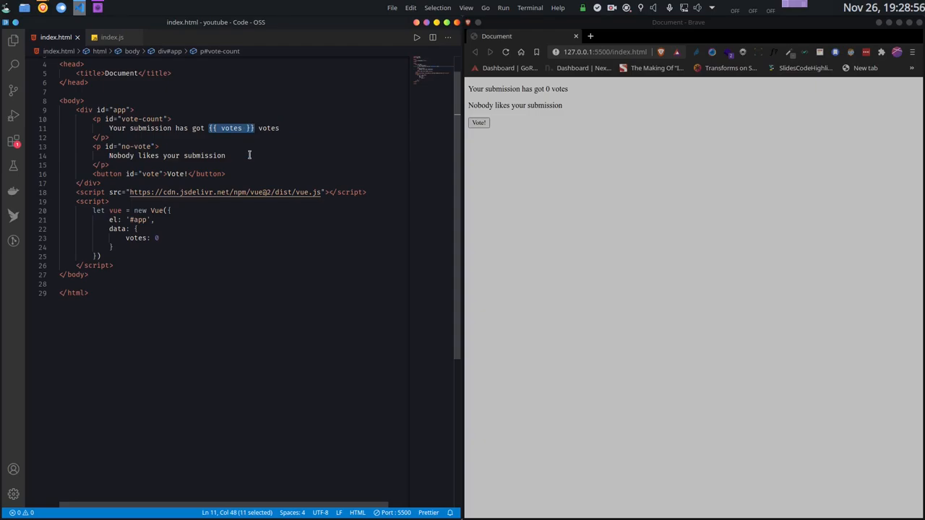
{"action": "left_click", "coordinate": [225, 155]}
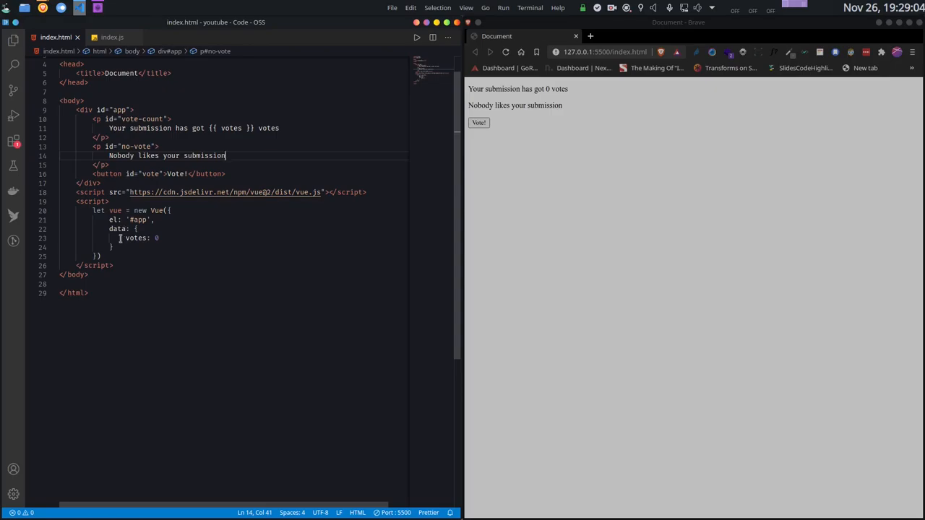
{"action": "left_click", "coordinate": [216, 128]}
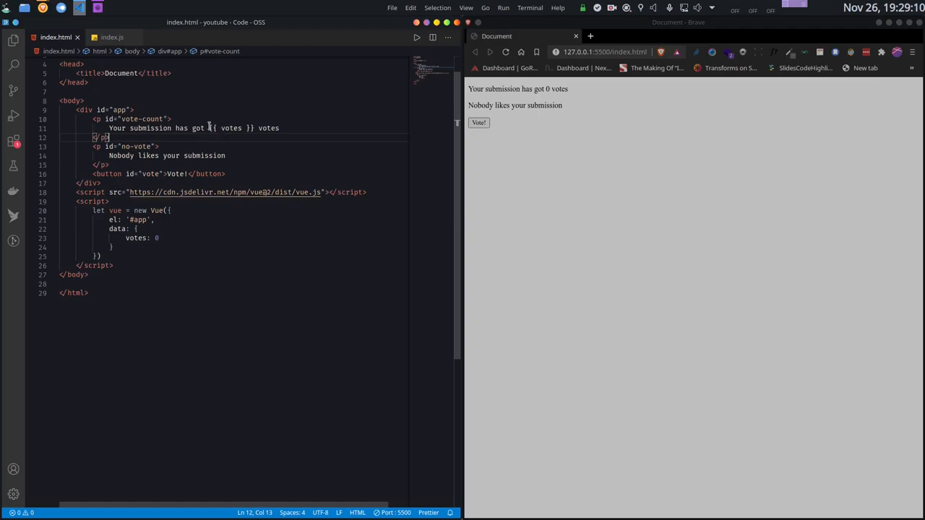
{"action": "left_click_drag", "start_coordinate": [209, 128], "coordinate": [254, 128]}
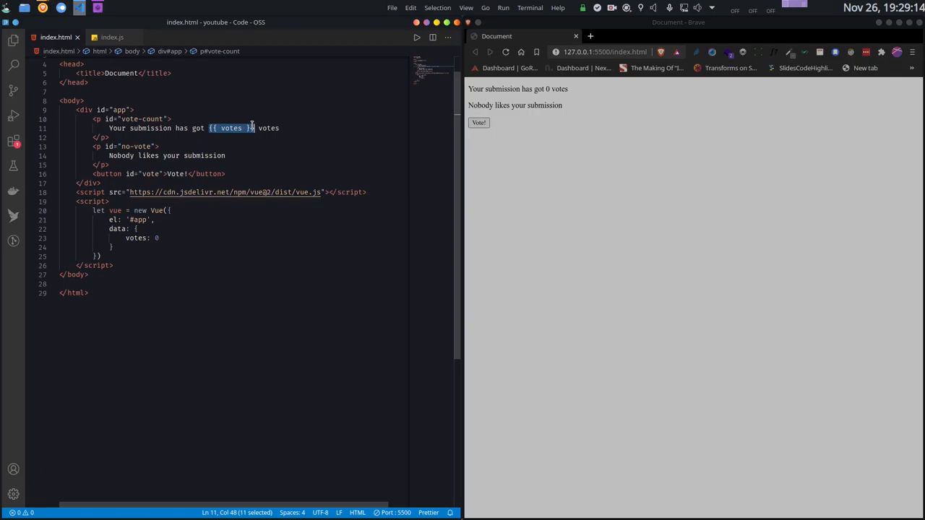
{"action": "left_click", "coordinate": [229, 128]}
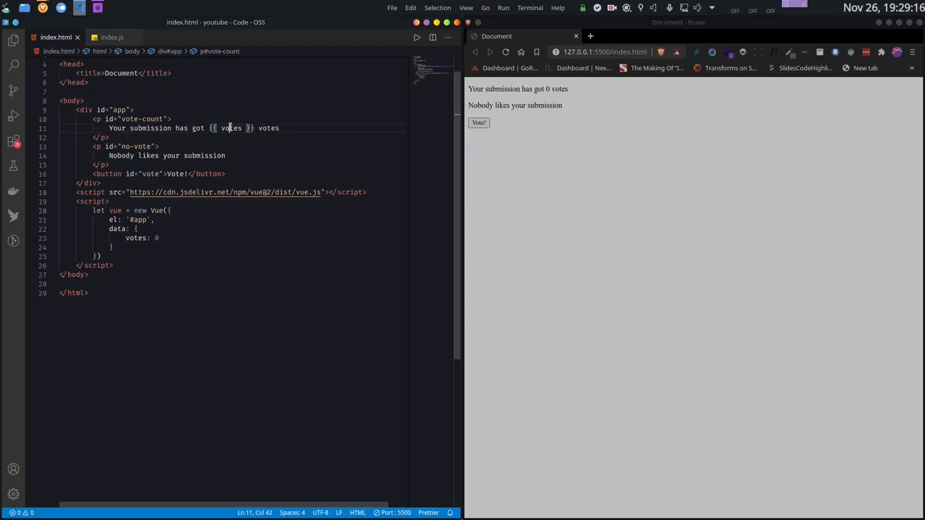
{"action": "double_click", "coordinate": [230, 128]}
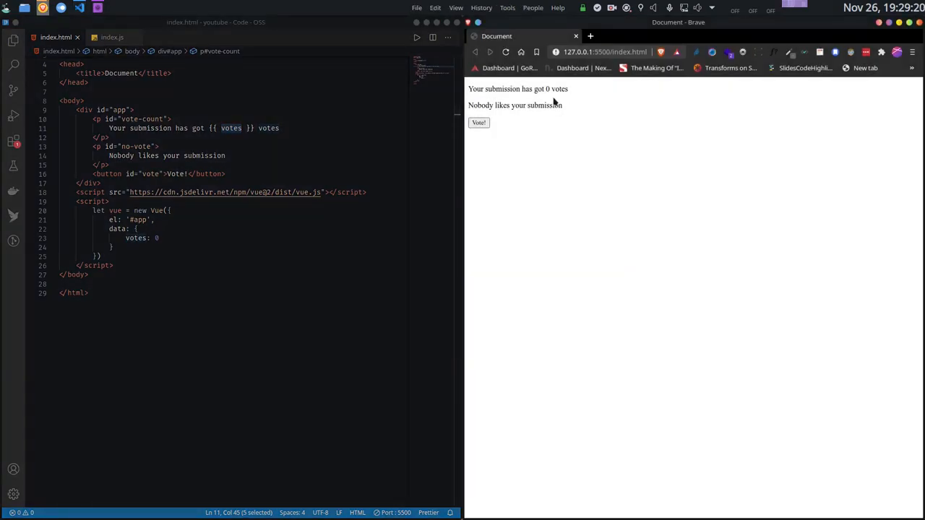
- Run vue._data.votes = 10 in the Brave console so the page shows 10 votes
{"action": "double_click", "coordinate": [547, 88]}
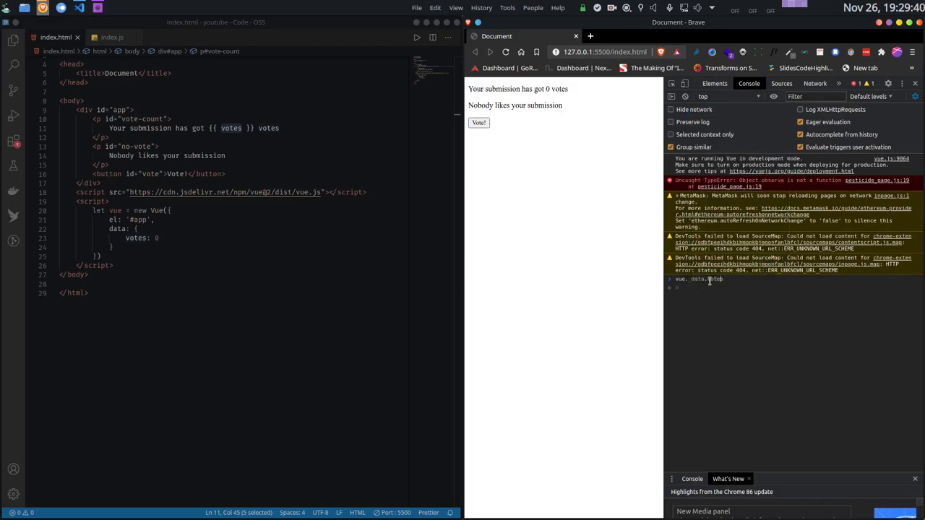
{"action": "type", "text": "= 1"}
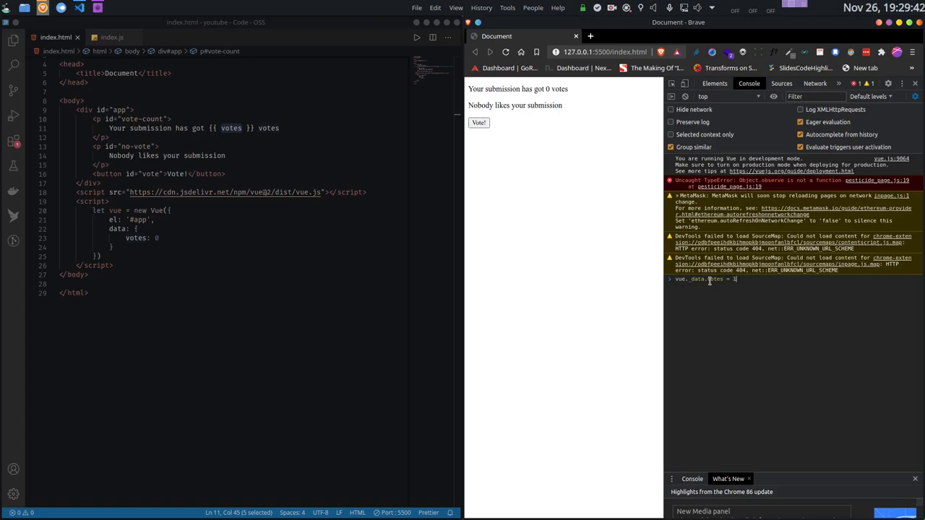
{"action": "key", "text": "Enter"}
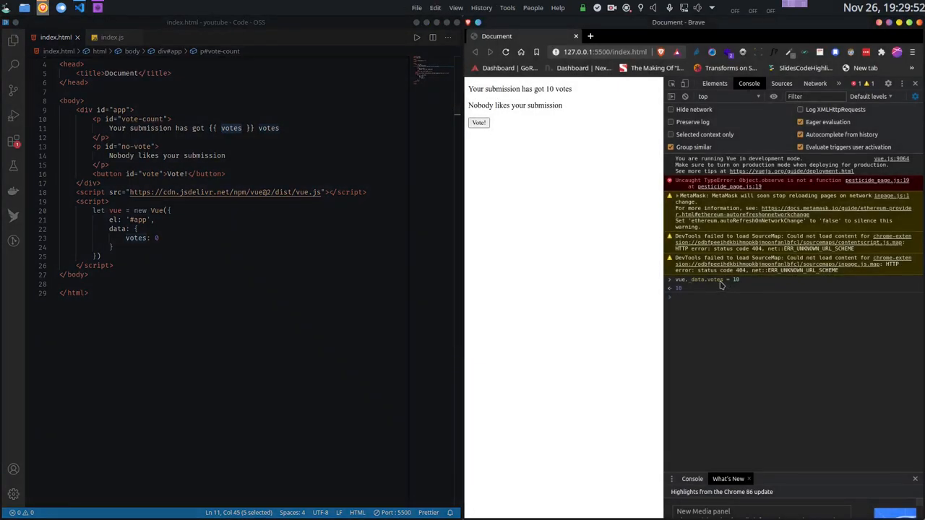
{"action": "mouse_move", "coordinate": [567, 114]}
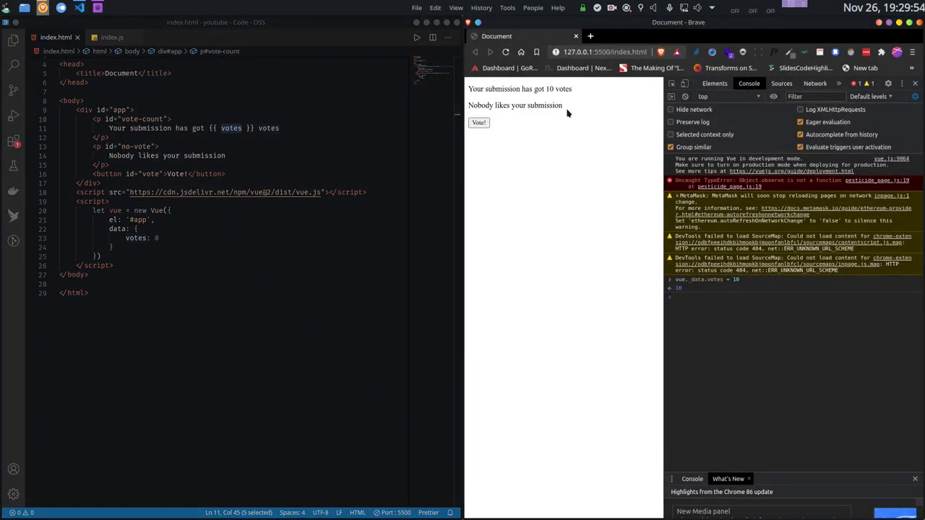
{"action": "mouse_move", "coordinate": [573, 114]}
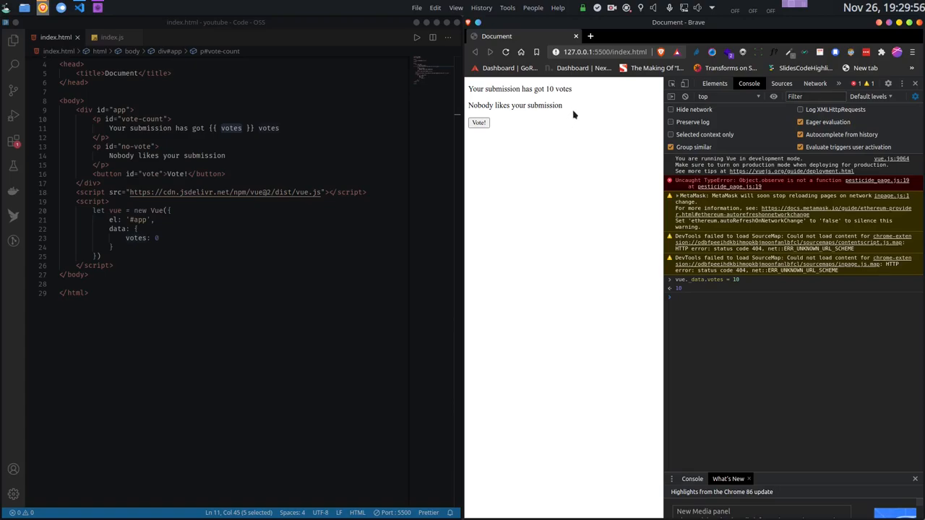
{"action": "mouse_move", "coordinate": [733, 115]}
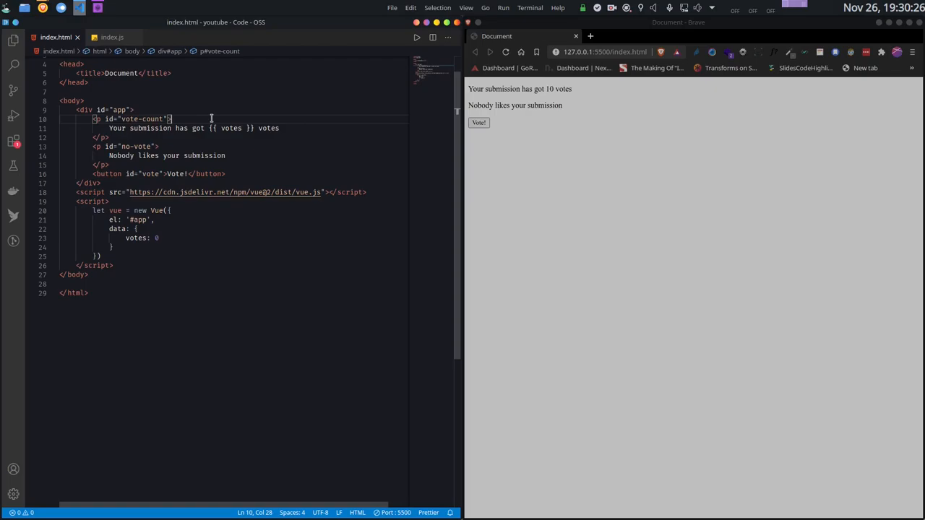
- Add v-if="votes > 0" to p#vote-count and v-else to p#no-vote
{"action": "type", "text": "v-if=\""}
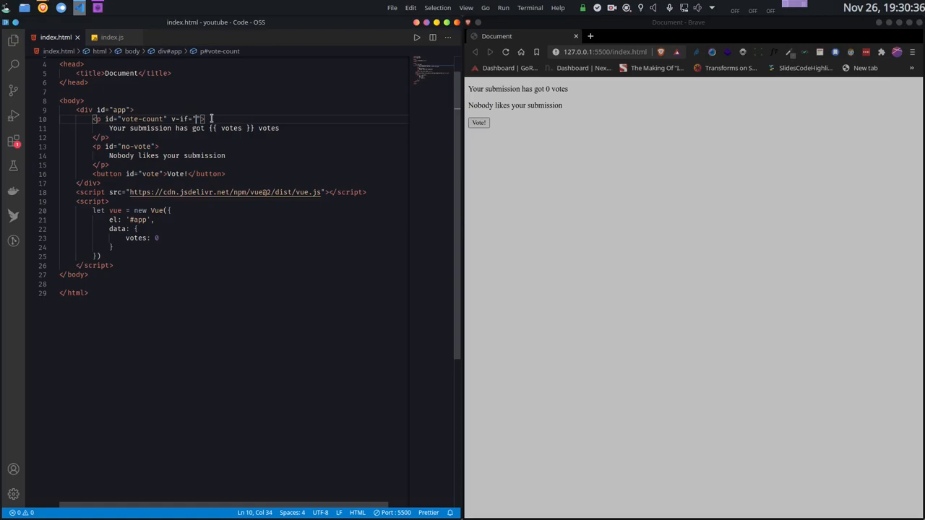
{"action": "type", "text": "votes > 0"}
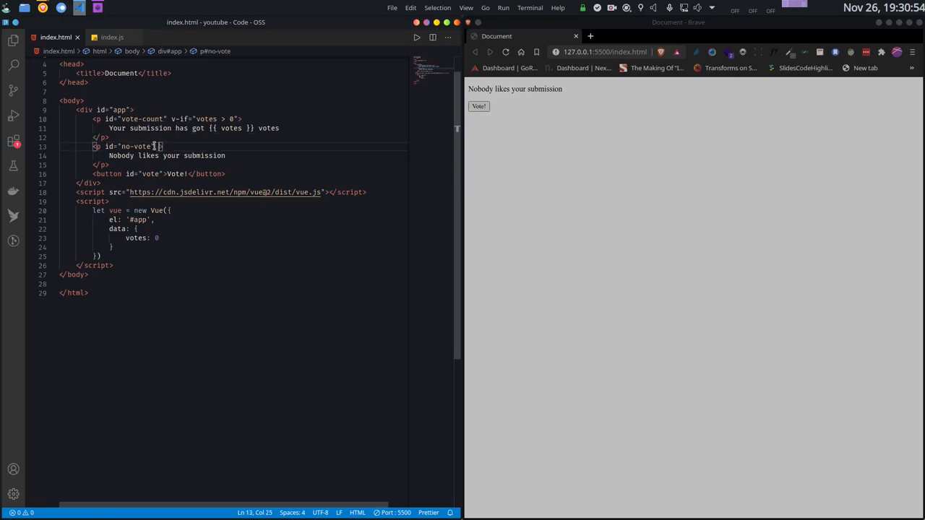
{"action": "type", "text": "v-else"}
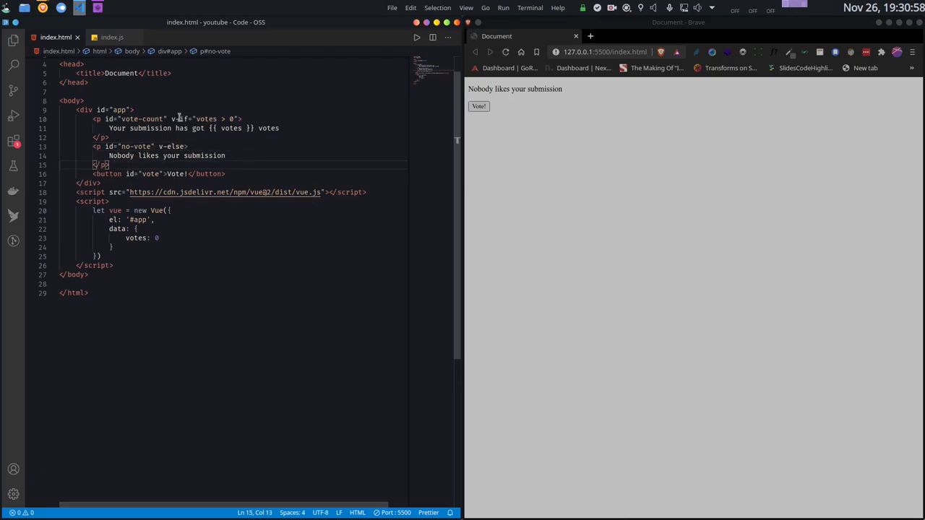
{"action": "left_click_drag", "start_coordinate": [172, 119], "coordinate": [233, 119]}
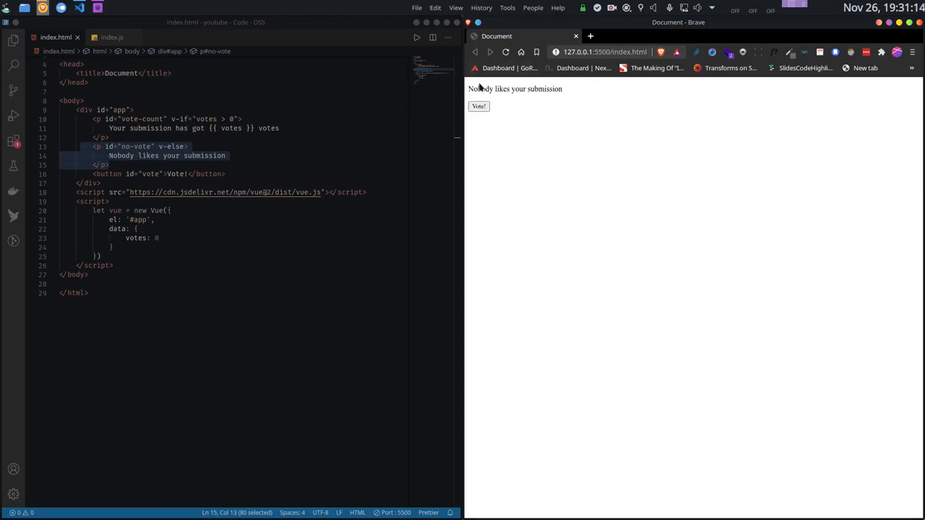
{"action": "mouse_move", "coordinate": [513, 110]}
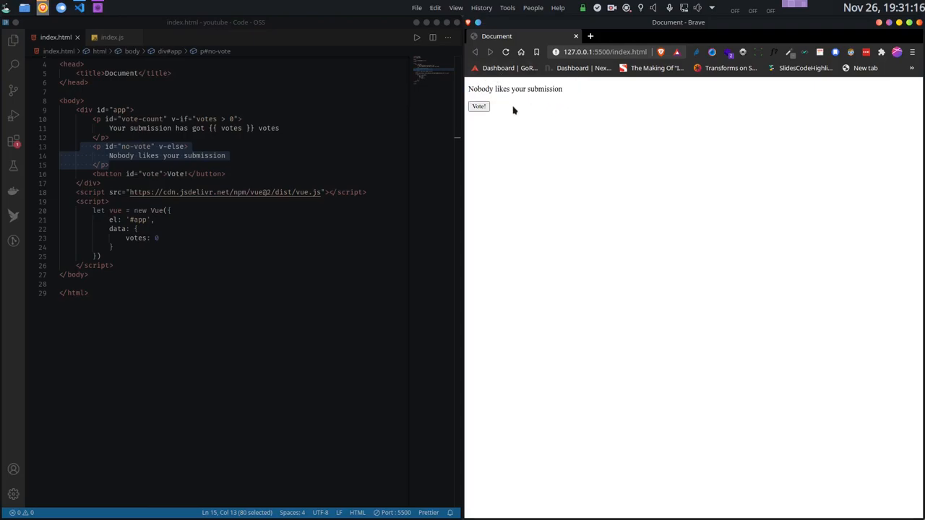
{"action": "mouse_move", "coordinate": [430, 136]}
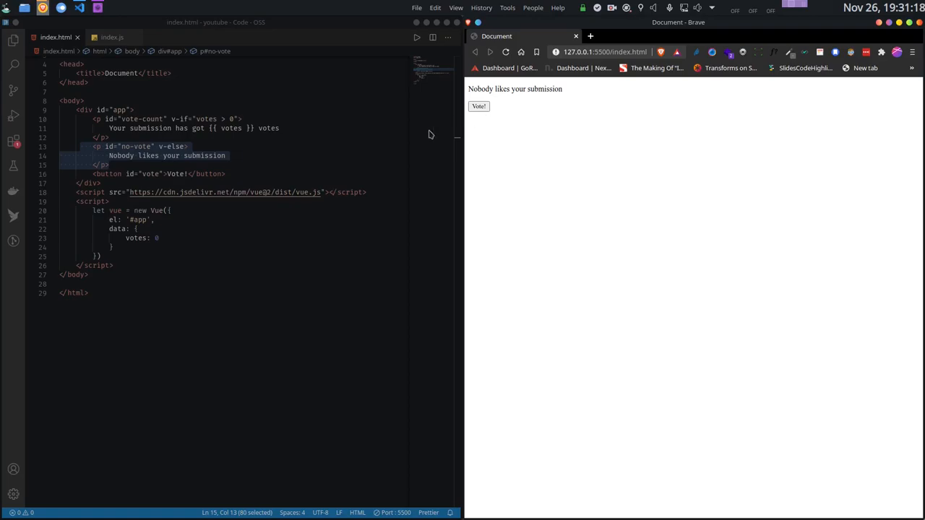
{"action": "mouse_move", "coordinate": [491, 110]}
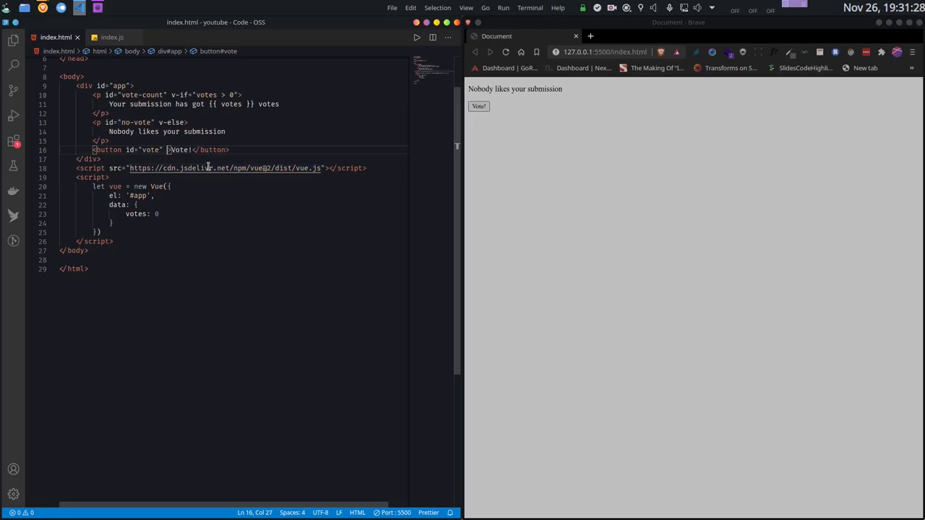
{"action": "type", "text": "@click"}
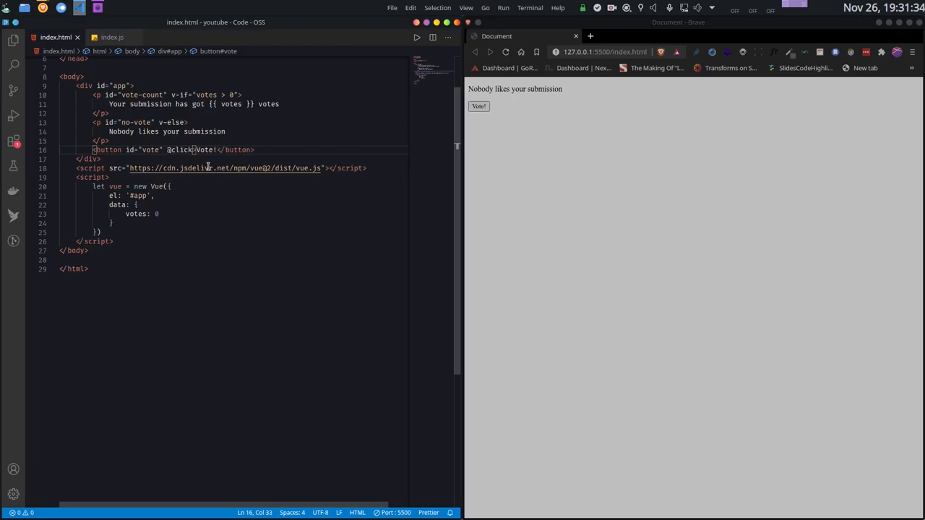
{"action": "type", "text": "=\""}
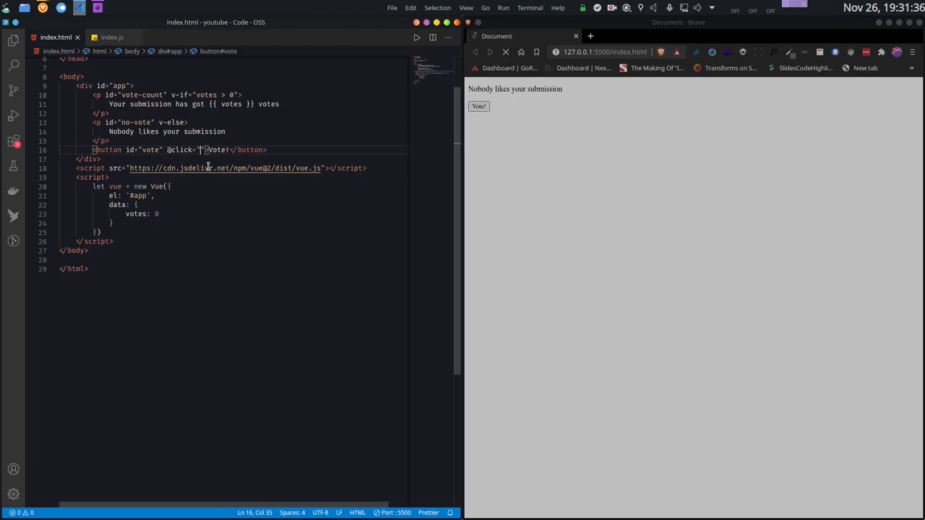
{"action": "type", "text": "th"}
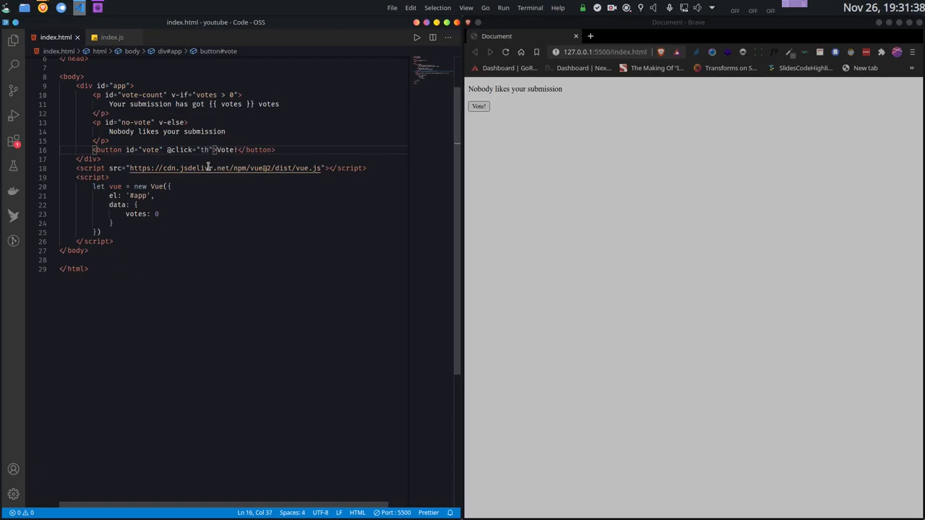
{"action": "type", "text": "votes++"}
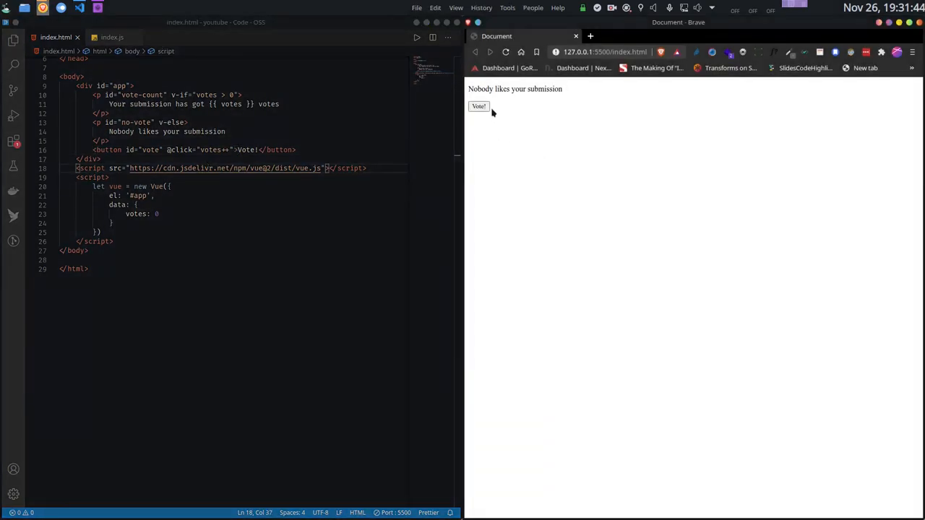
- Cast votes in the Brave preview, raising the count to 5
{"action": "left_click", "coordinate": [478, 107]}
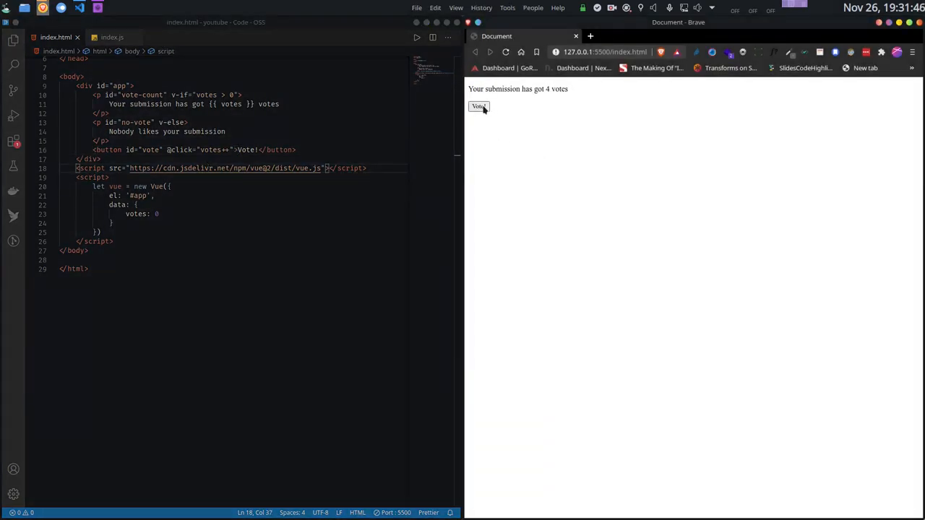
{"action": "left_click", "coordinate": [478, 107]}
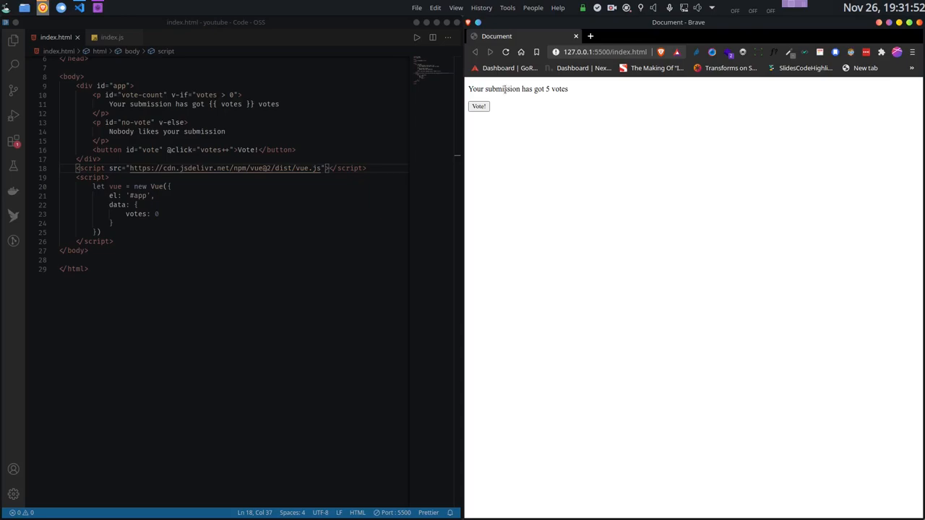
{"action": "mouse_move", "coordinate": [482, 100]}
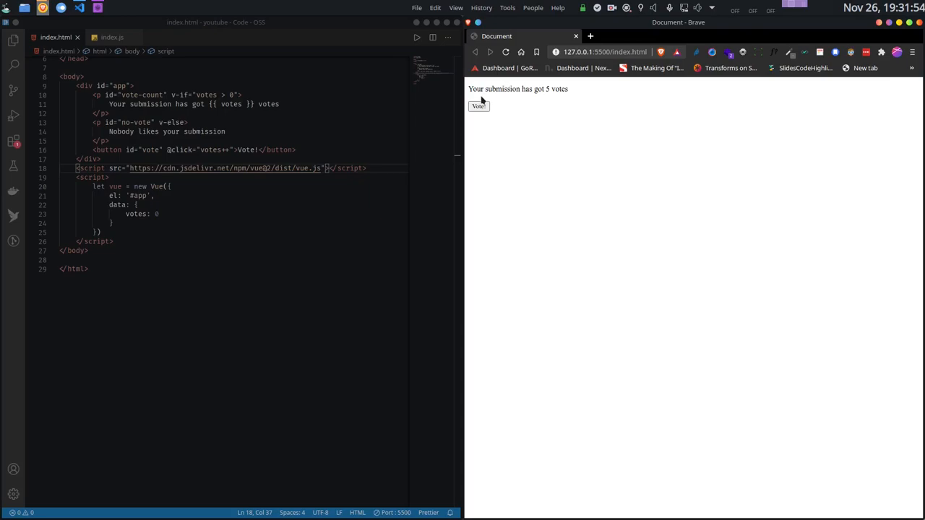
{"action": "mouse_move", "coordinate": [484, 115]}
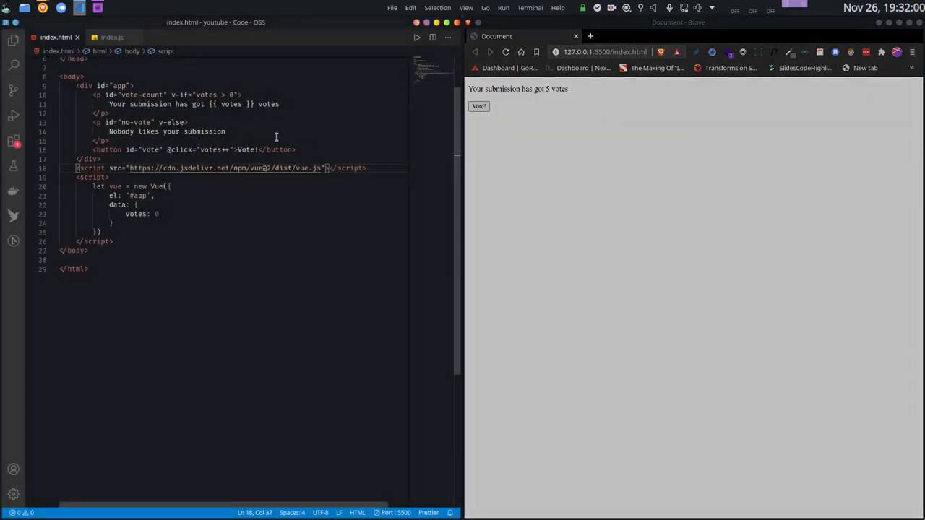
{"action": "mouse_move", "coordinate": [190, 156]}
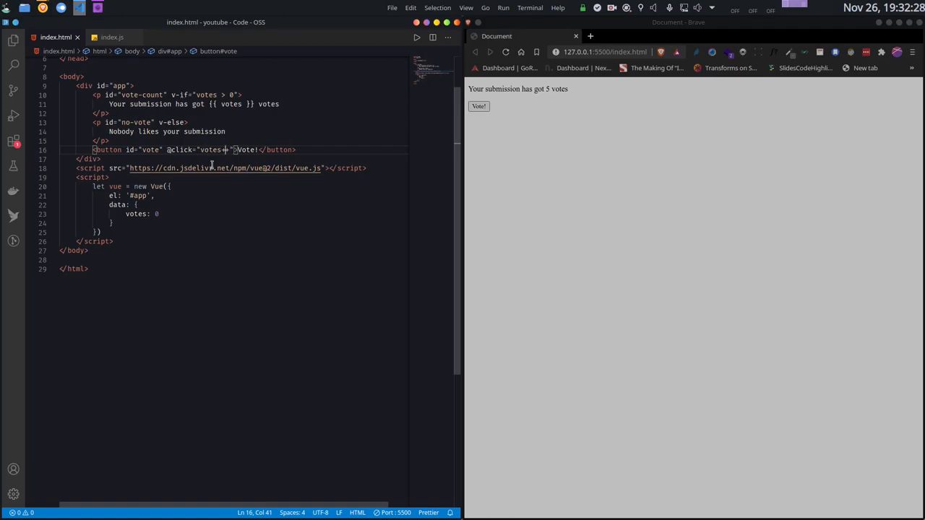
{"action": "mouse_move", "coordinate": [232, 200]}
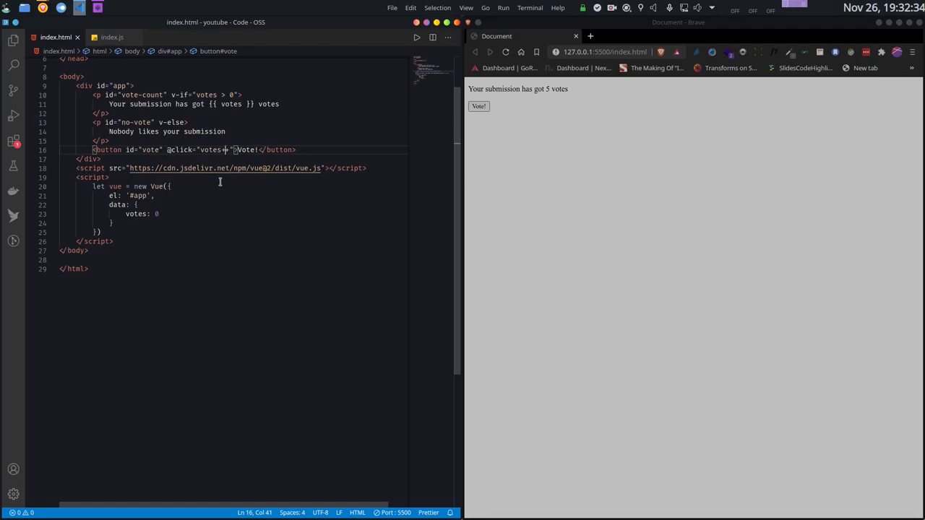
{"action": "mouse_move", "coordinate": [359, 181]}
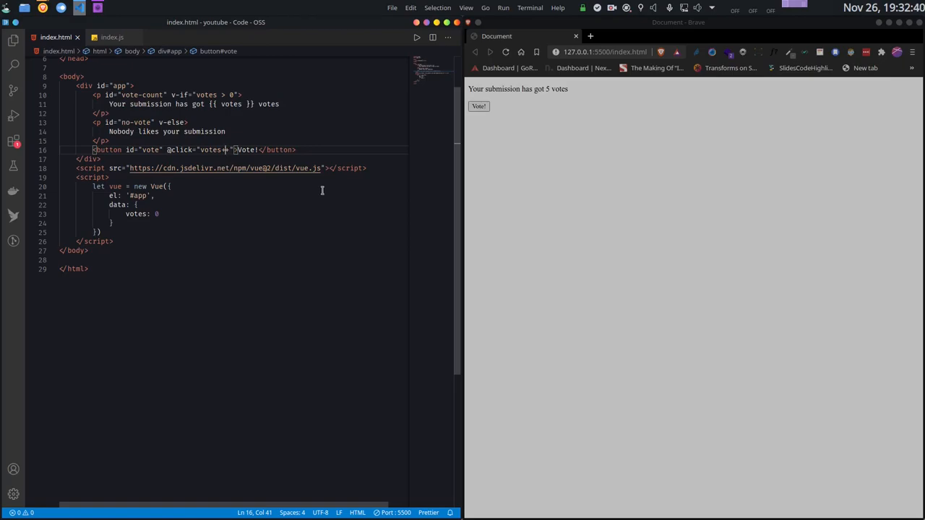
{"action": "mouse_move", "coordinate": [127, 220]}
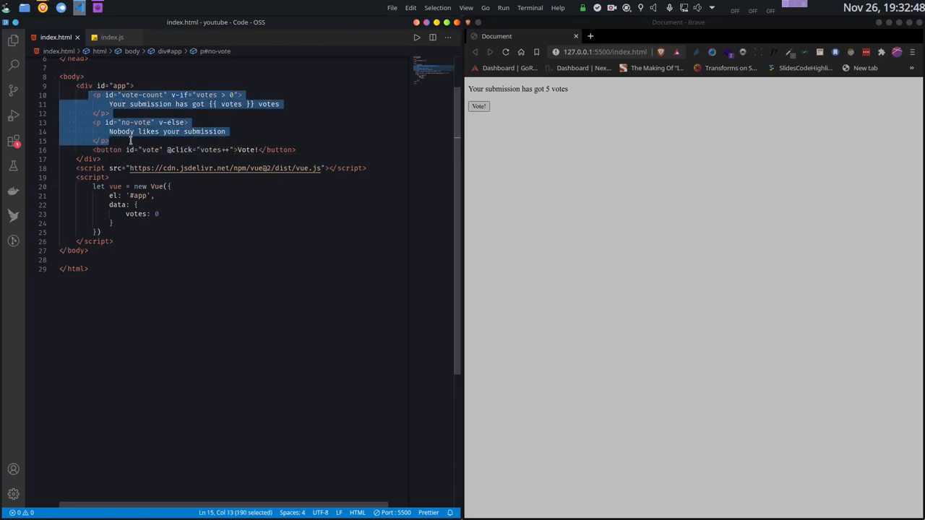
- Delete the vote-count and no-vote paragraphs on lines 10–15, leaving the Vote button
{"action": "key", "text": "Delete"}
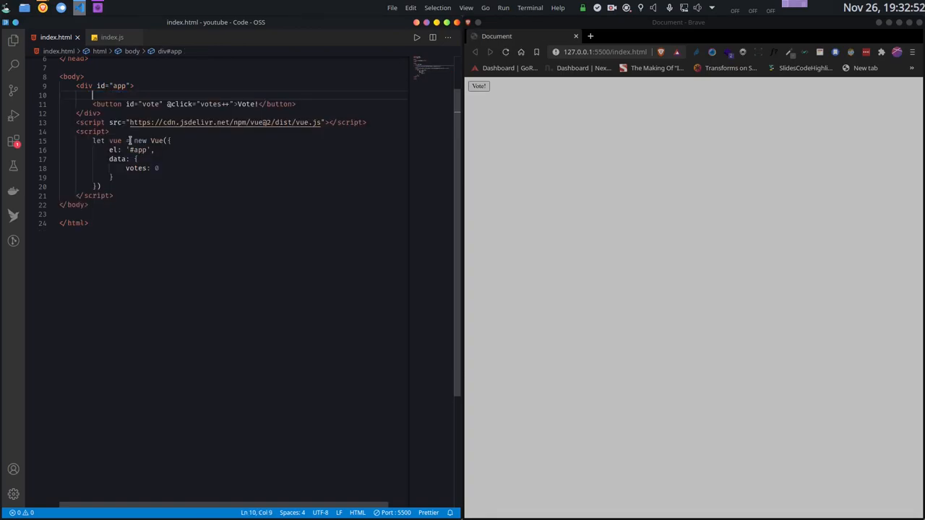
- Add a <div id="blogs"> containing an empty <ul> above the Vote button
{"action": "type", "text": "<div id=\""}
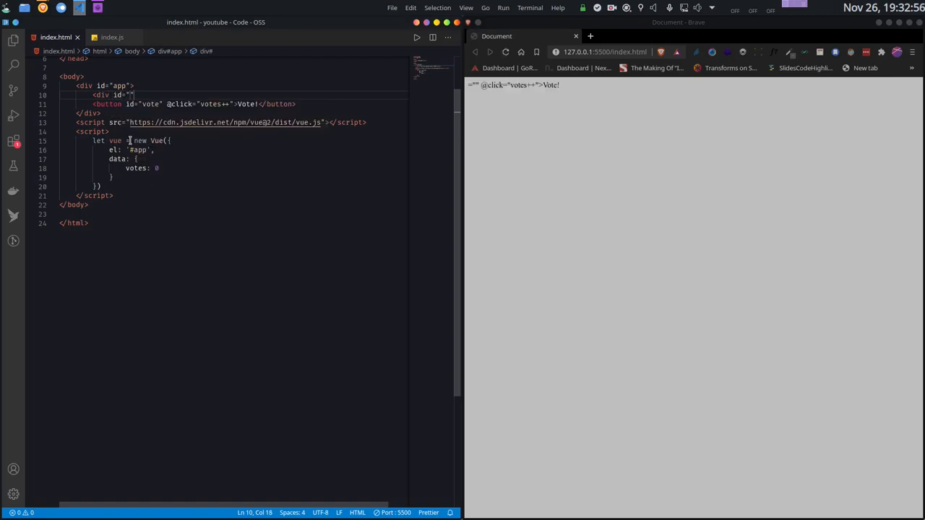
{"action": "type", "text": "blogs"}
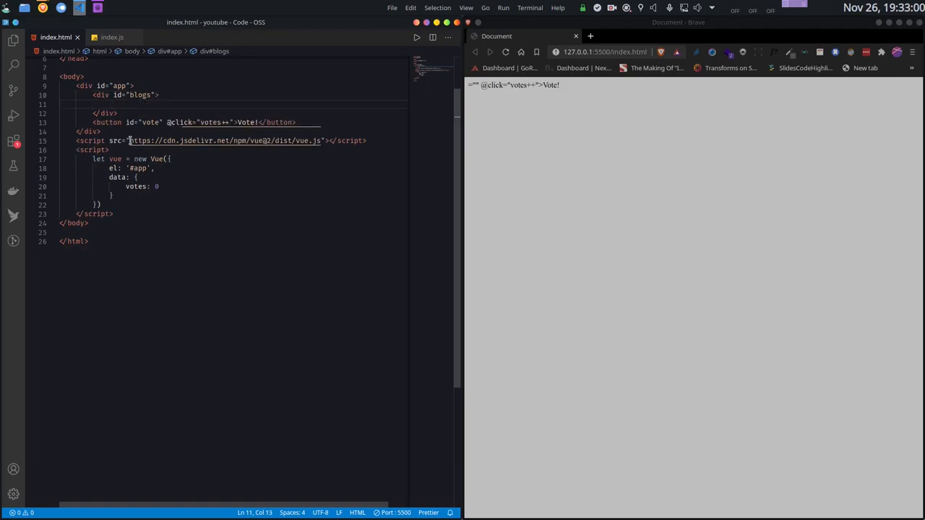
{"action": "type", "text": "ul>"}
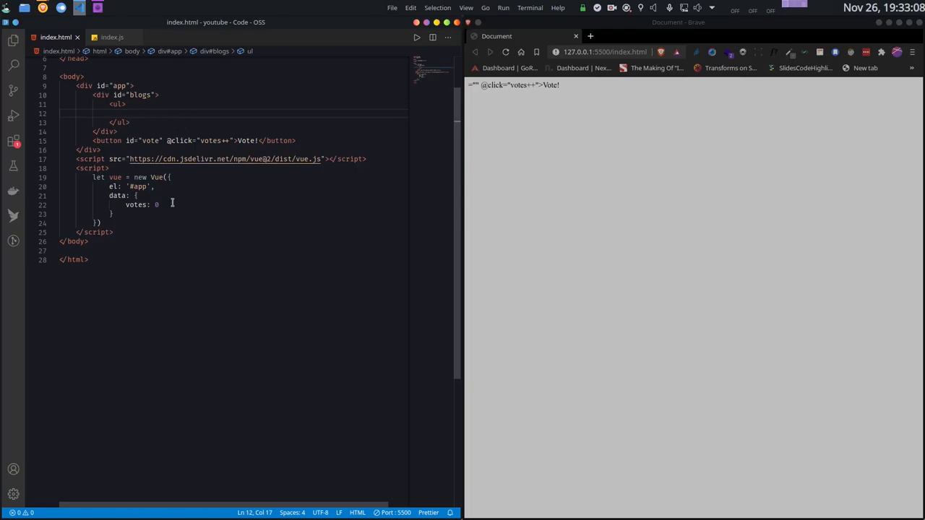
- Replace the votes data property with an empty blogs: [] array
{"action": "double_click", "coordinate": [136, 205]}
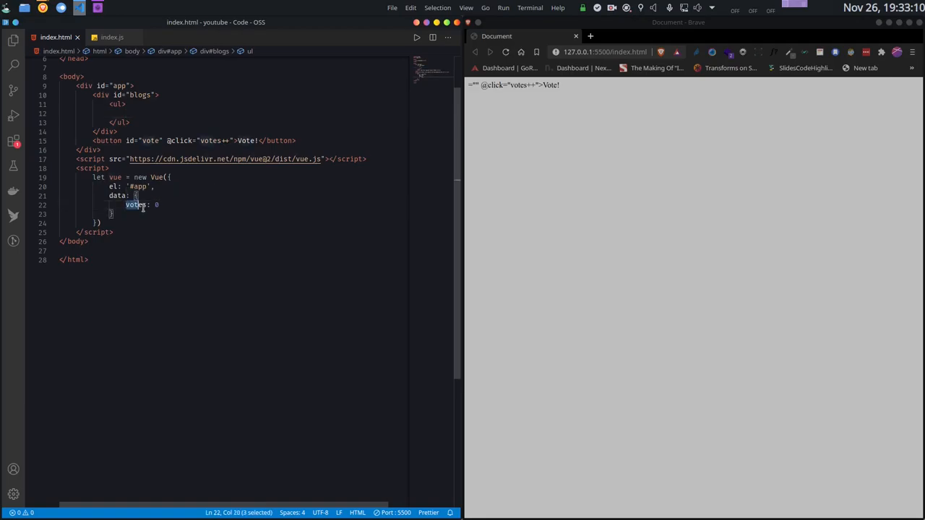
{"action": "type", "text": "blo"}
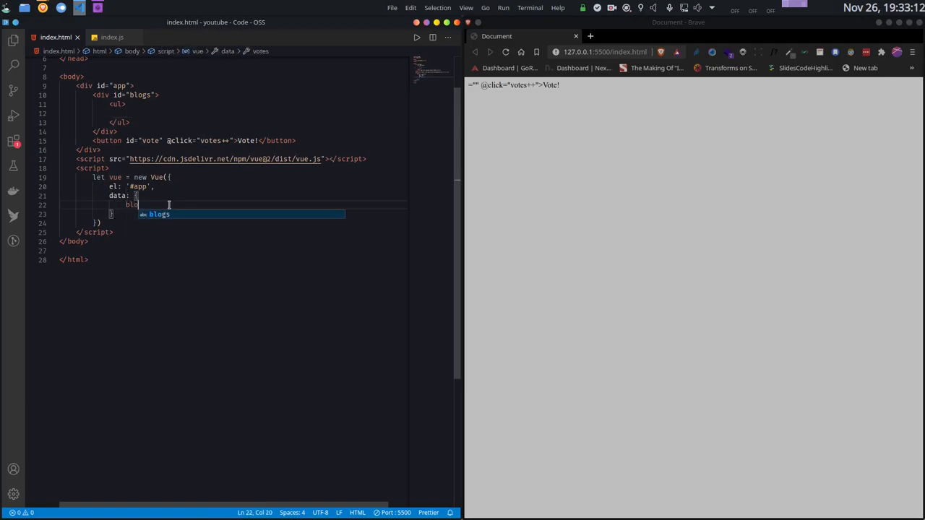
{"action": "type", "text": "ogs: []"}
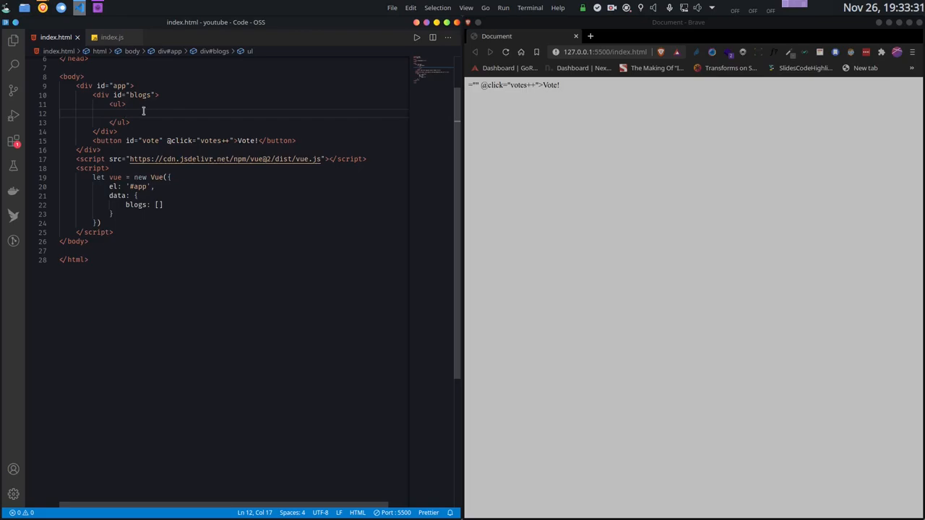
- Inside the ul, add <li v-for="blog in blogs"> wrapping <p>{{ blog }}</p>
{"action": "type", "text": "<li"}
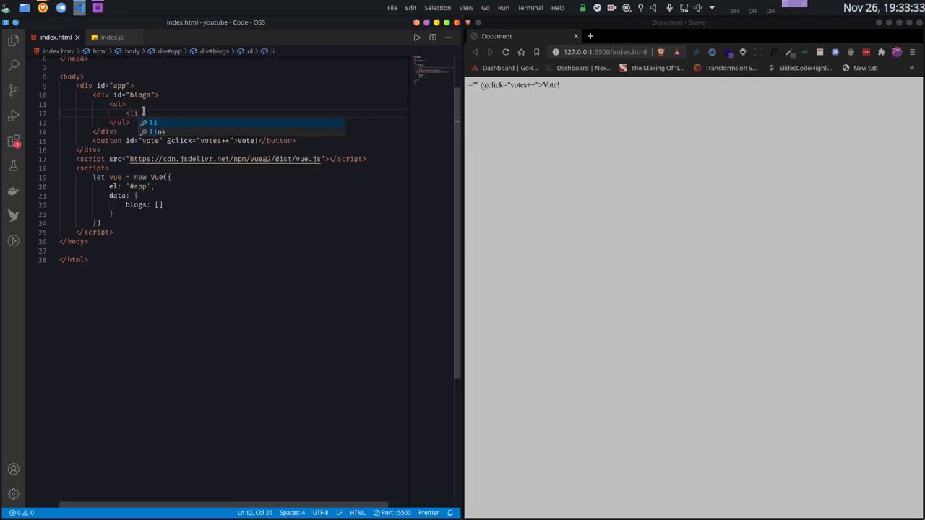
{"action": "type", "text": "v-for=\"blog in blogs\">"}
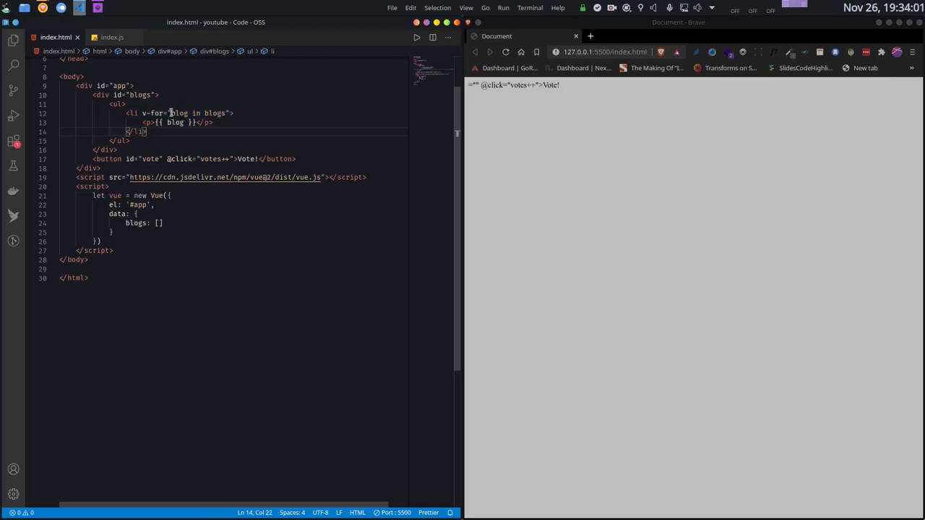
{"action": "double_click", "coordinate": [179, 112]}
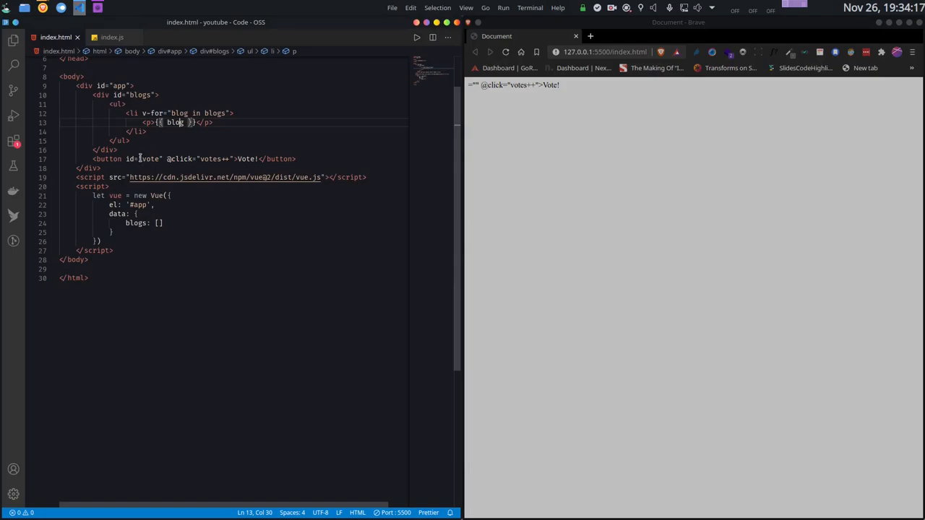
{"action": "double_click", "coordinate": [150, 158]}
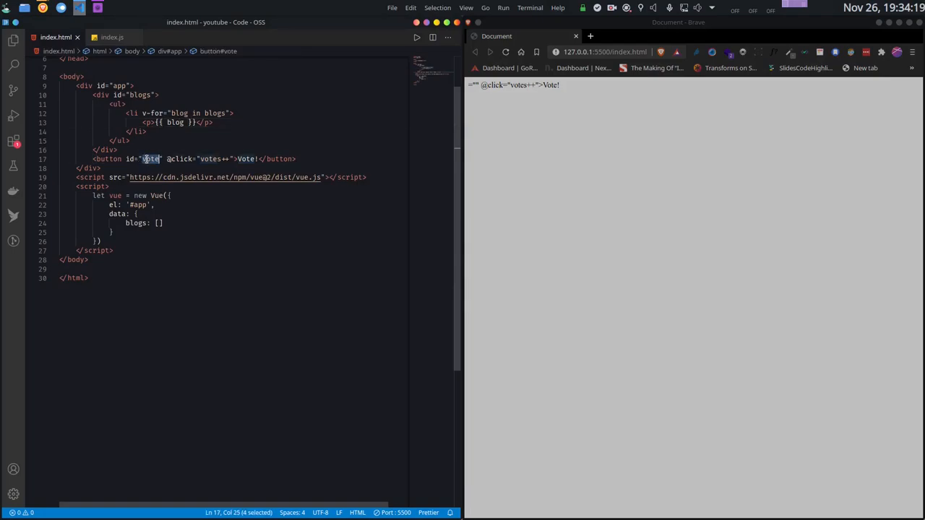
{"action": "type", "text": "newBlog"}
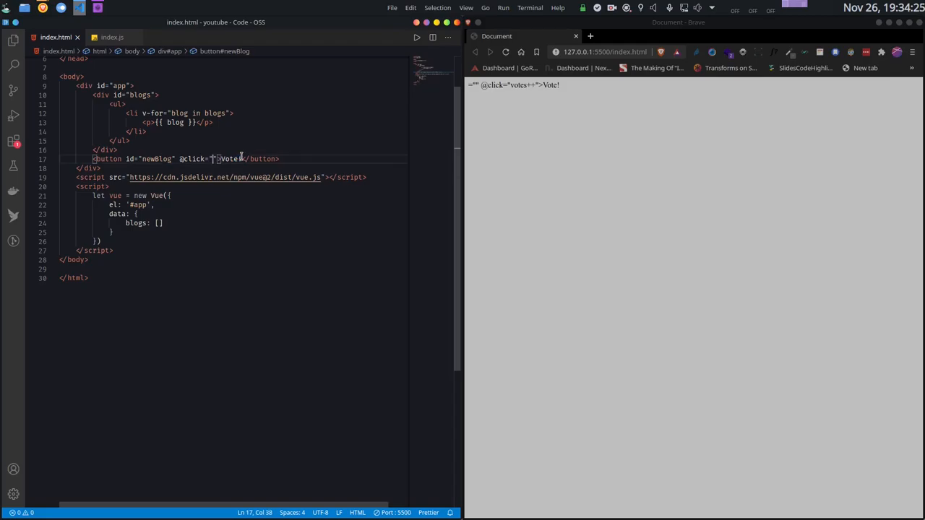
{"action": "type", "text": "createBlog"}
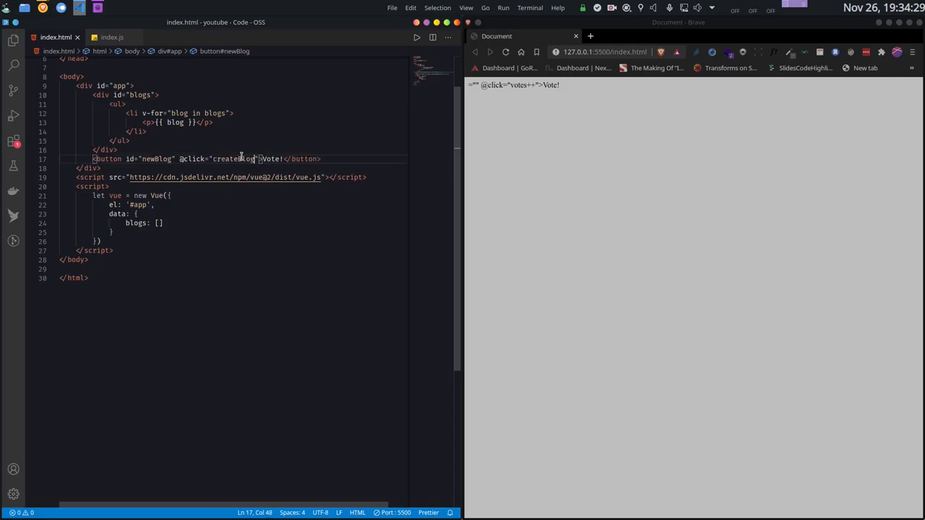
{"action": "type", "text": "()"}
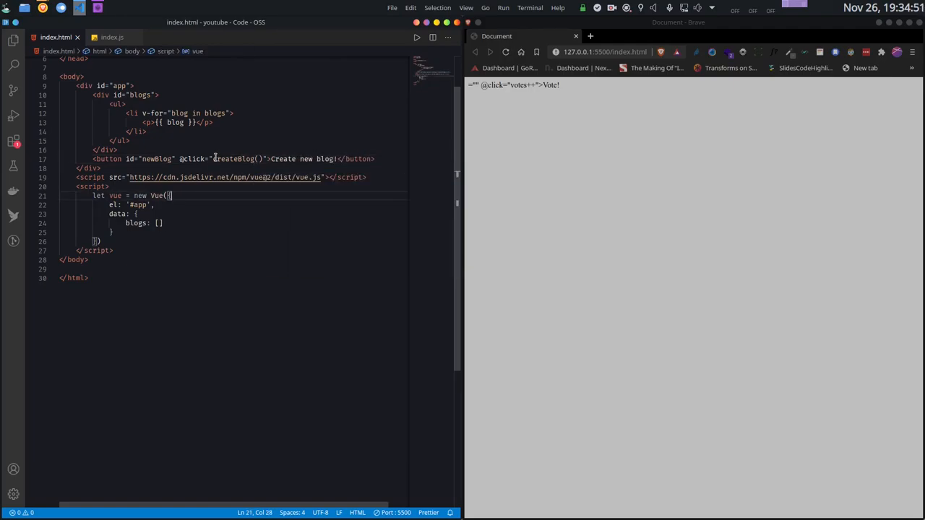
{"action": "double_click", "coordinate": [231, 158]}
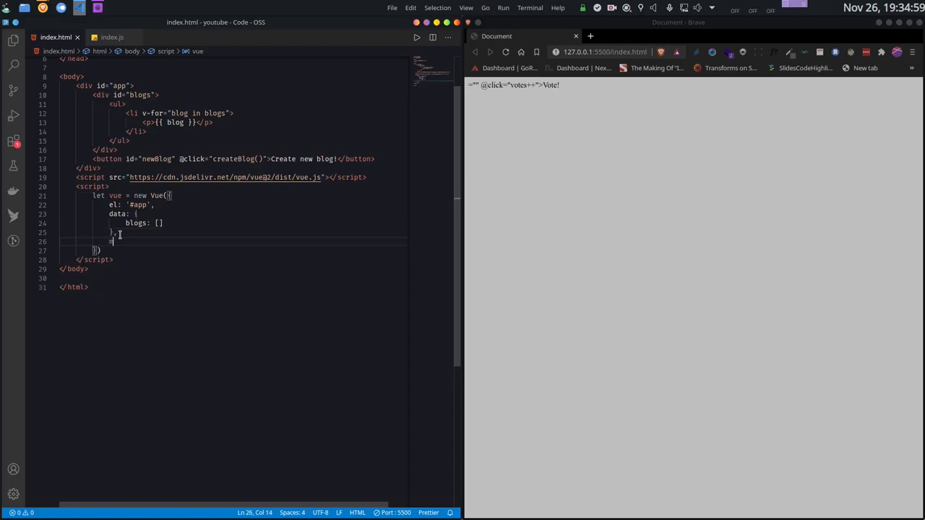
- Add methods with an empty createBlog(), a newBlog: "" data property, and begin an input tag
{"action": "type", "text": "mthods: {"}
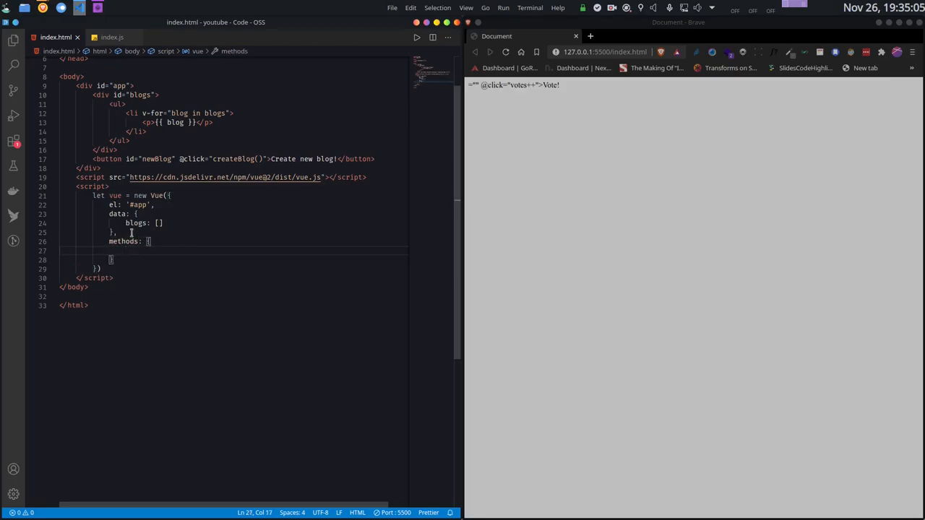
{"action": "left_click", "coordinate": [193, 241]}
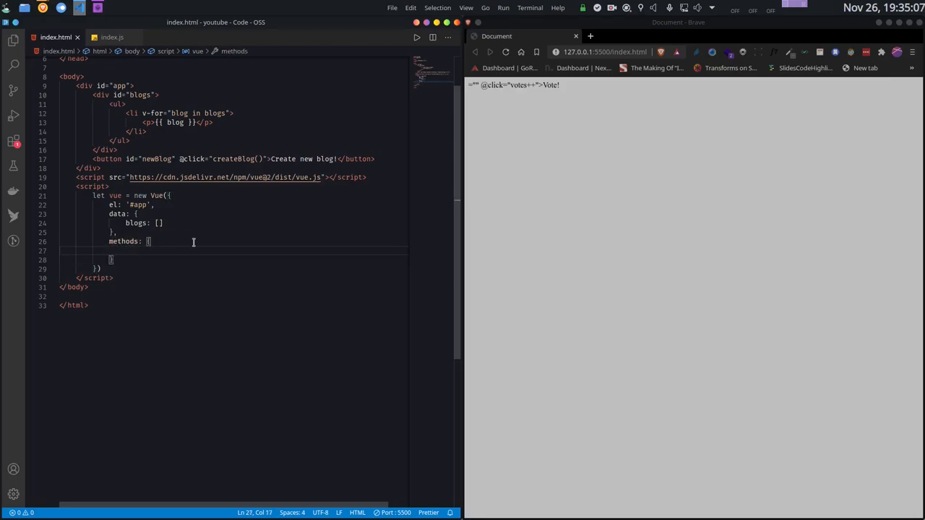
{"action": "type", "text": "cre"}
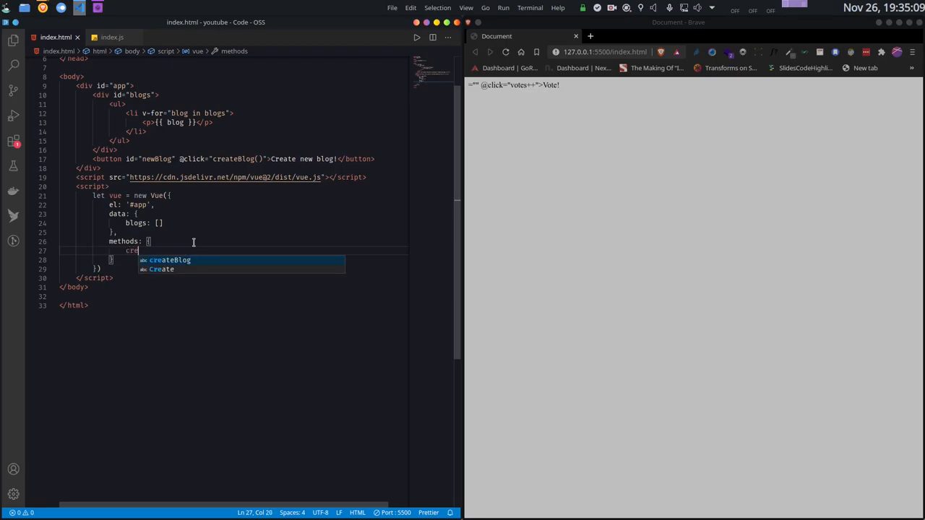
{"action": "key", "text": "Tab"}
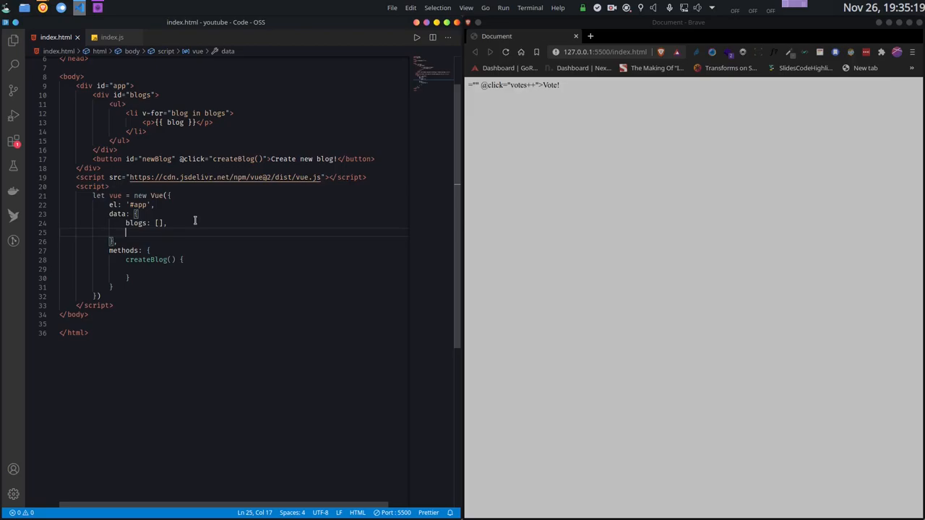
{"action": "type", "text": "newBlog: \""}
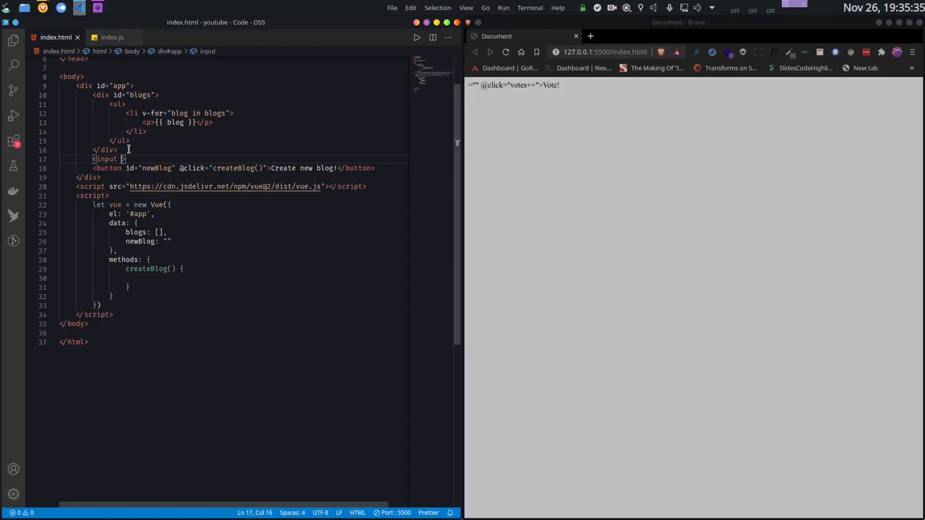
- Give the input v-model="newBlog" and change the button id to createBlogButton
{"action": "type", "text": "v-"}
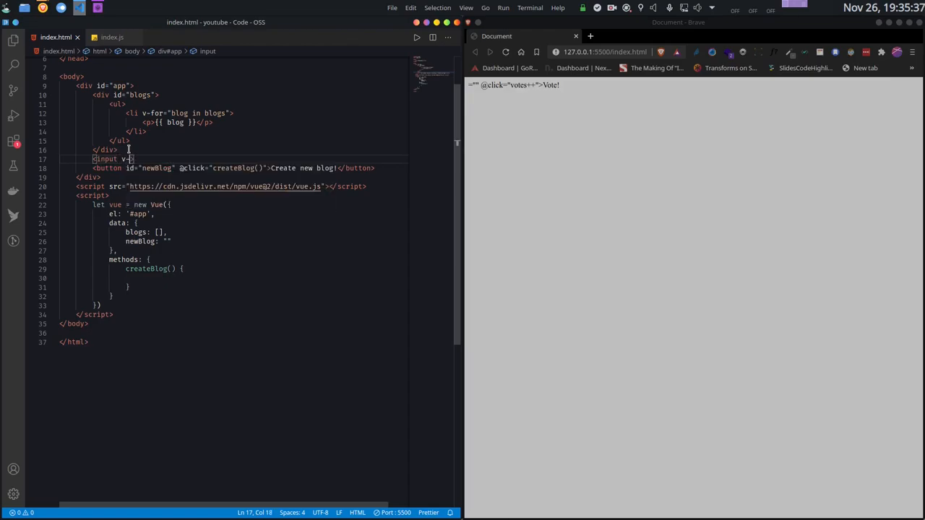
{"action": "type", "text": "model="}
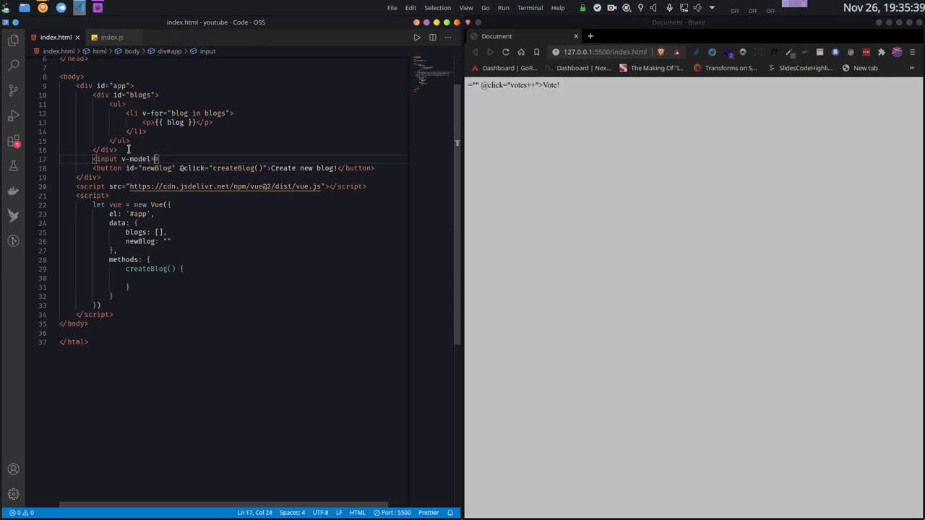
{"action": "type", "text": "newBlog\">"}
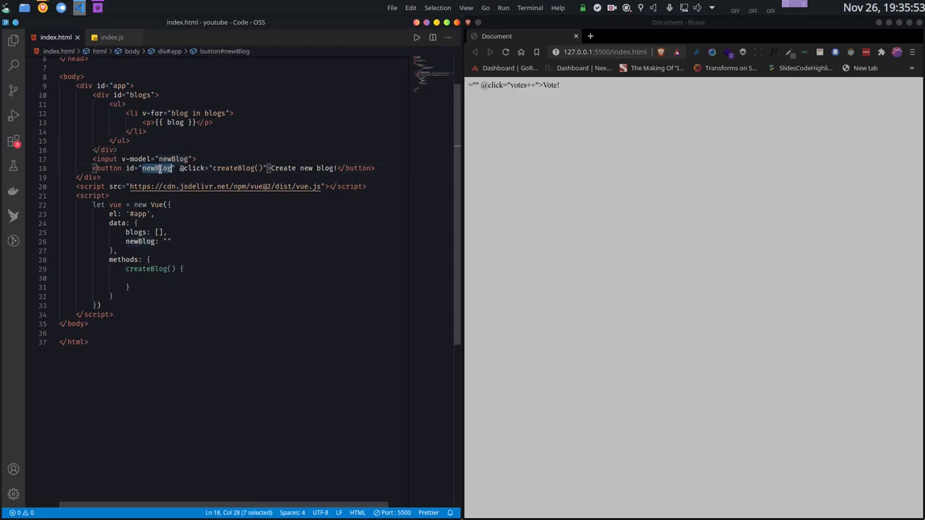
{"action": "type", "text": "create"}
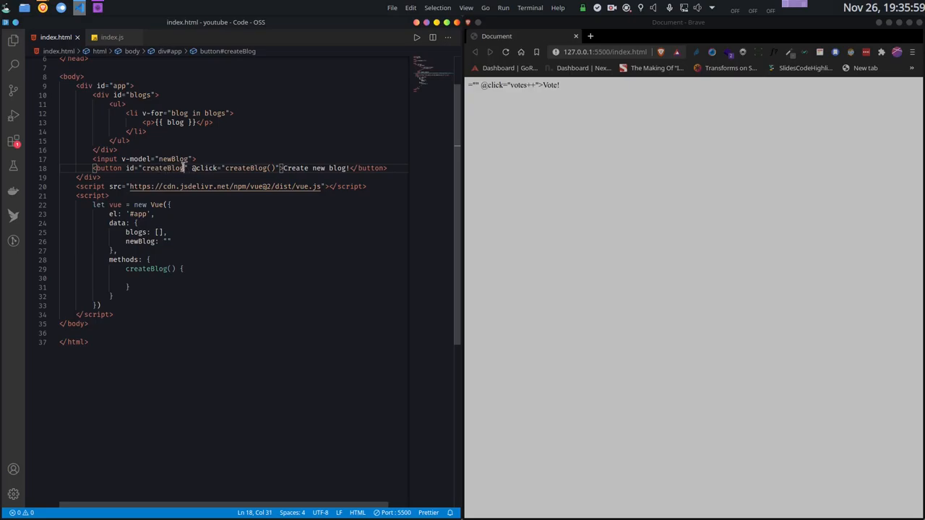
{"action": "type", "text": "Button"}
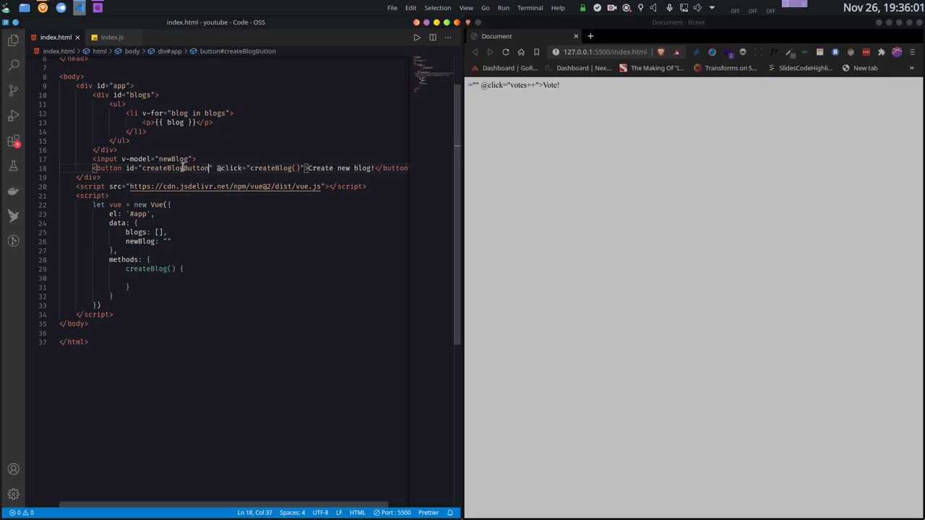
{"action": "mouse_move", "coordinate": [105, 158]}
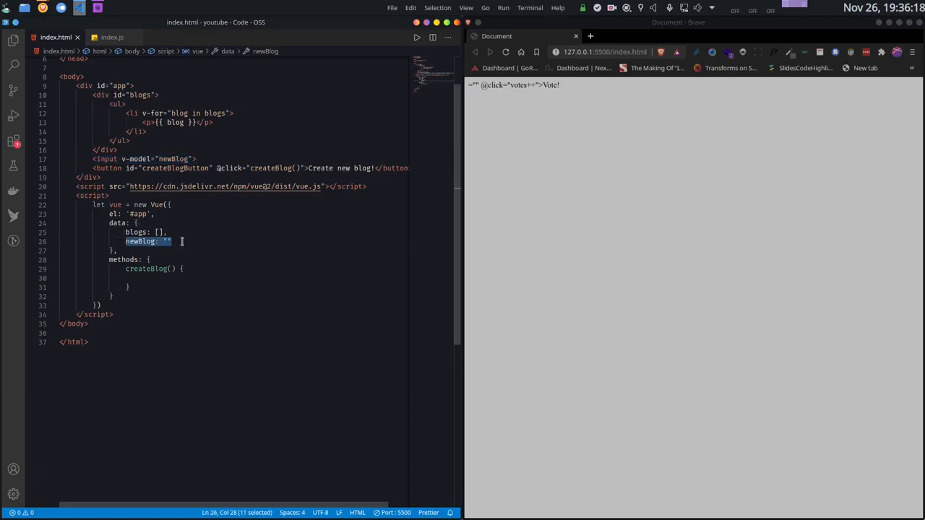
{"action": "mouse_move", "coordinate": [233, 229]}
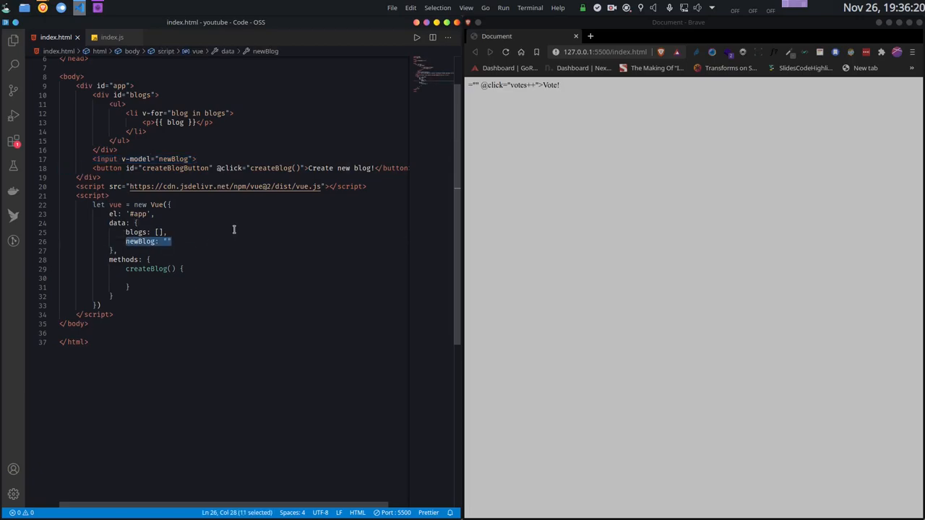
{"action": "mouse_move", "coordinate": [368, 184]}
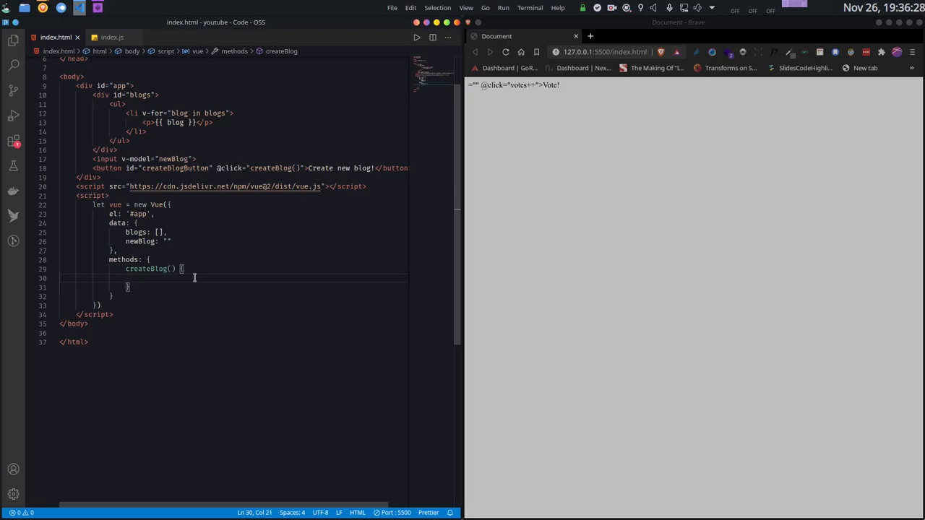
- Write this.blogs.push(this.newBlog) inside createBlog()
{"action": "type", "text": "this"}
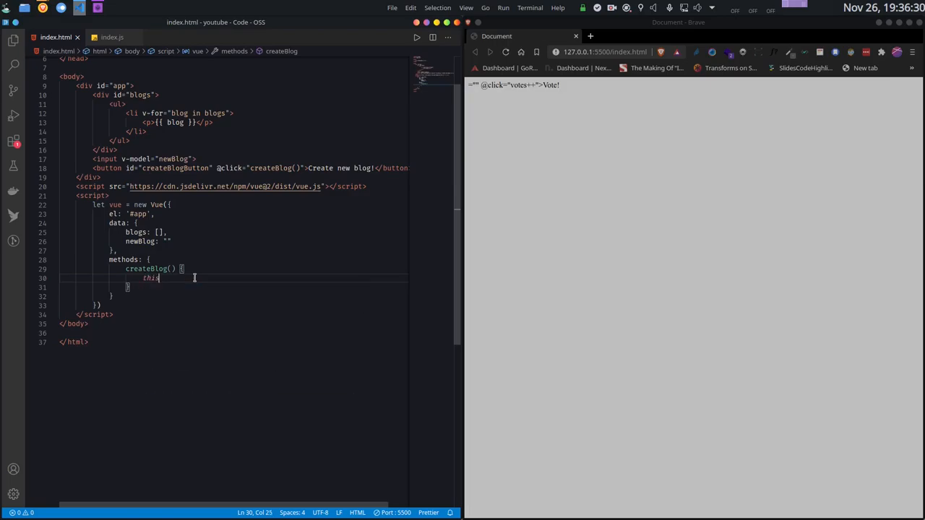
{"action": "type", "text": ".blogs."}
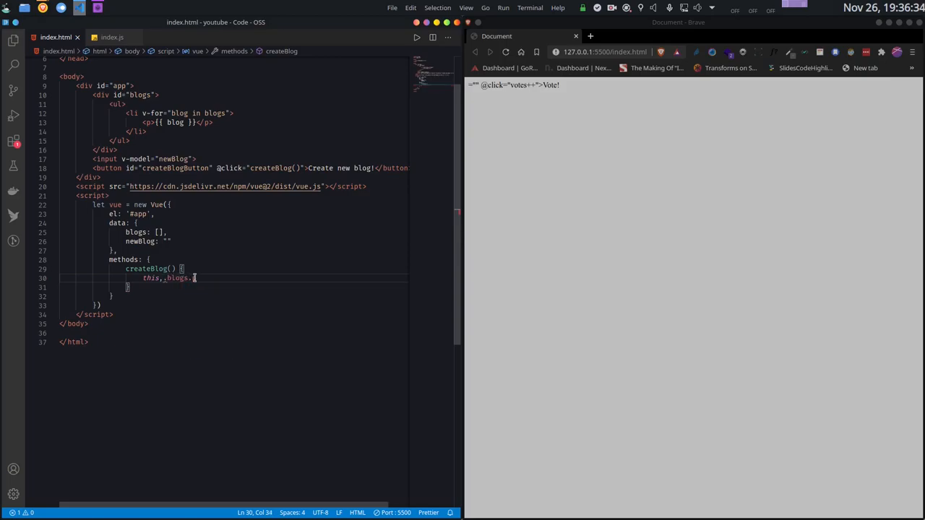
{"action": "type", "text": "p"}
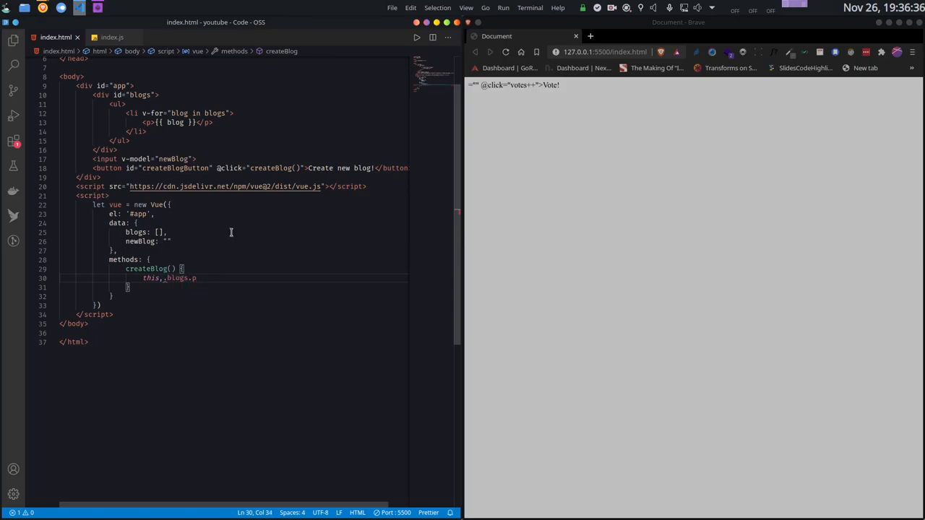
{"action": "type", "text": ".push('"}
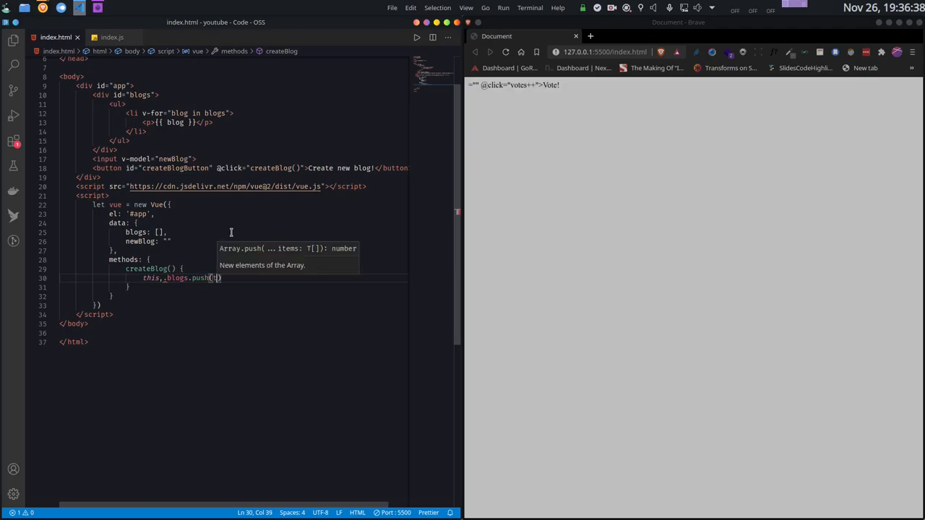
{"action": "type", "text": "this.newBlog"}
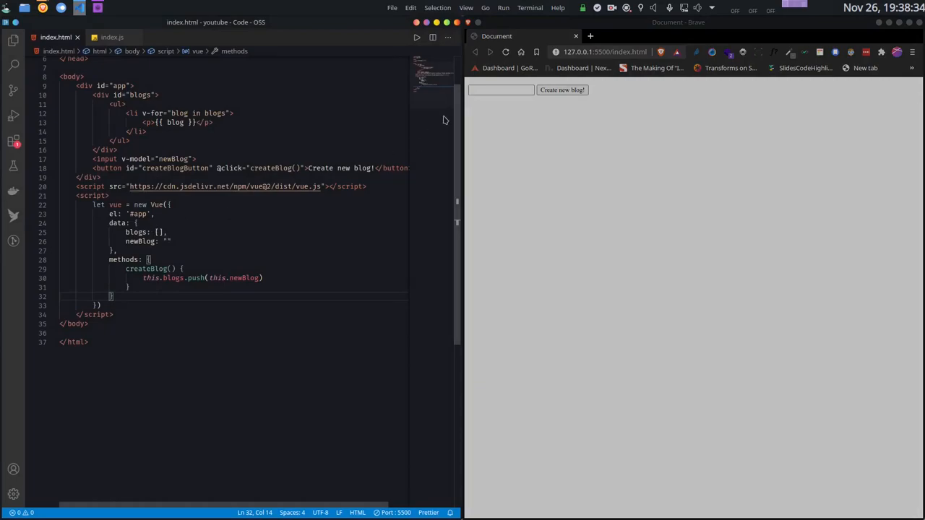
- Add 'Hello world' and follow-up entries like 'Hello world 5' with Create new blog! in Brave
{"action": "left_click", "coordinate": [501, 89]}
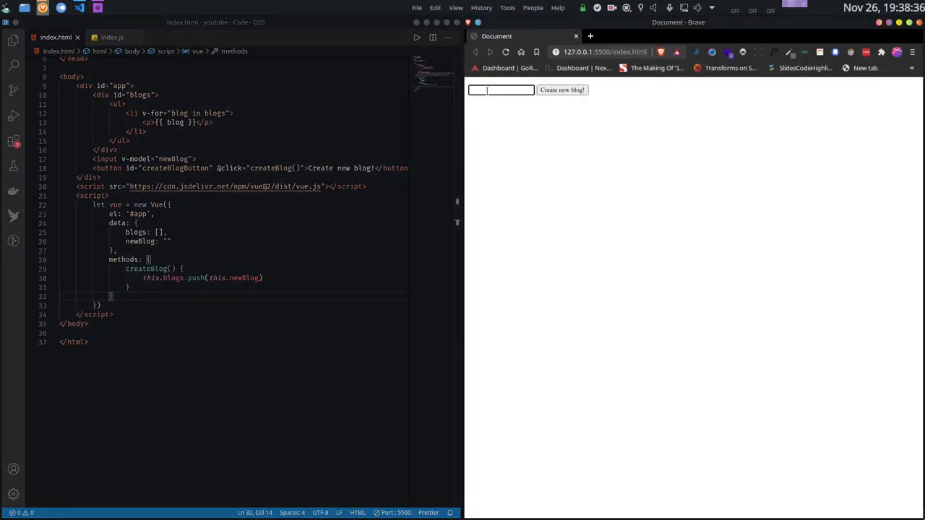
{"action": "type", "text": "Hello v"}
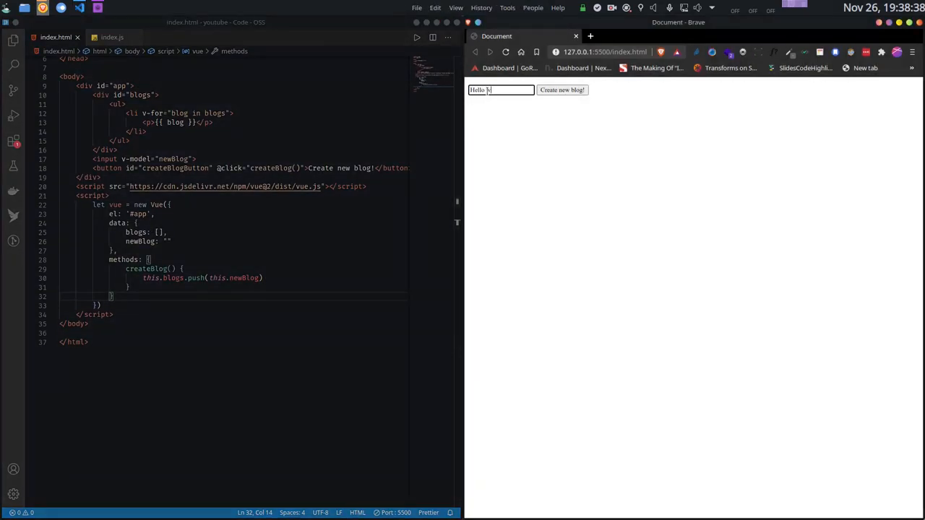
{"action": "left_click", "coordinate": [561, 89]}
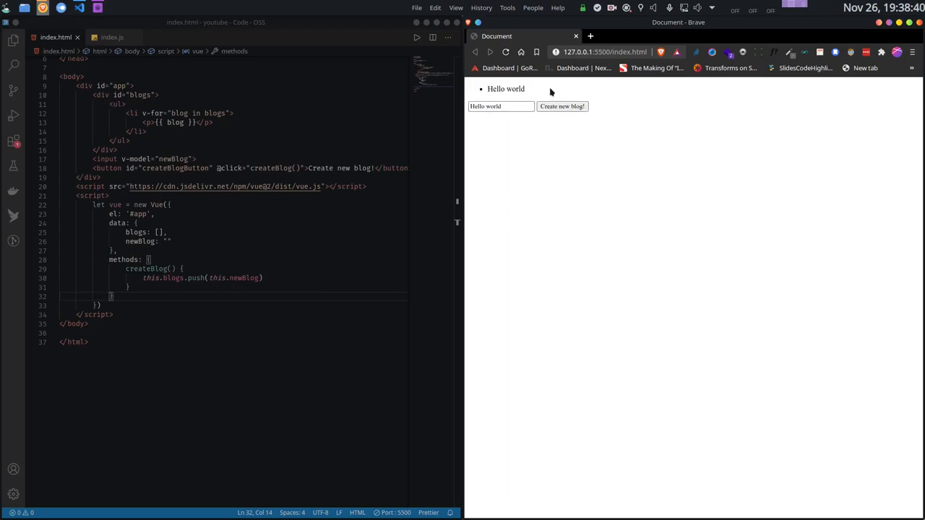
{"action": "mouse_move", "coordinate": [520, 85]}
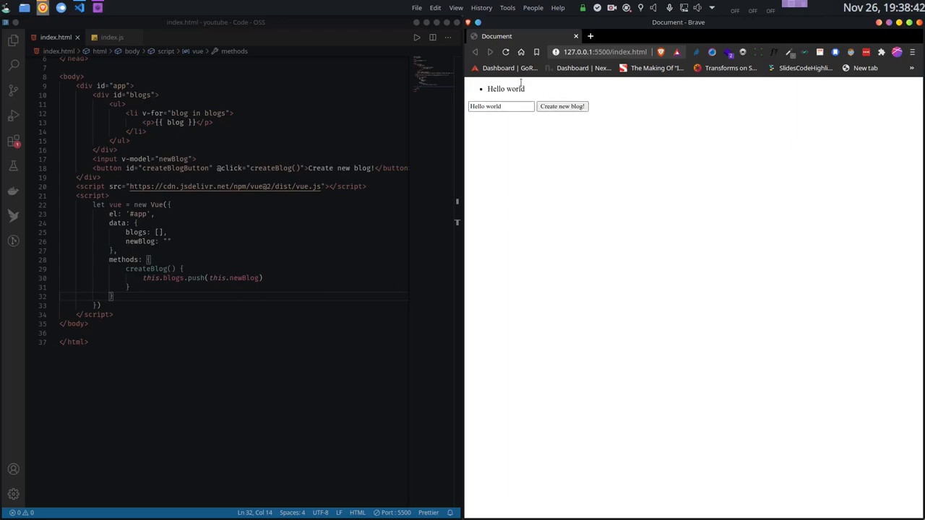
{"action": "left_click", "coordinate": [501, 107]}
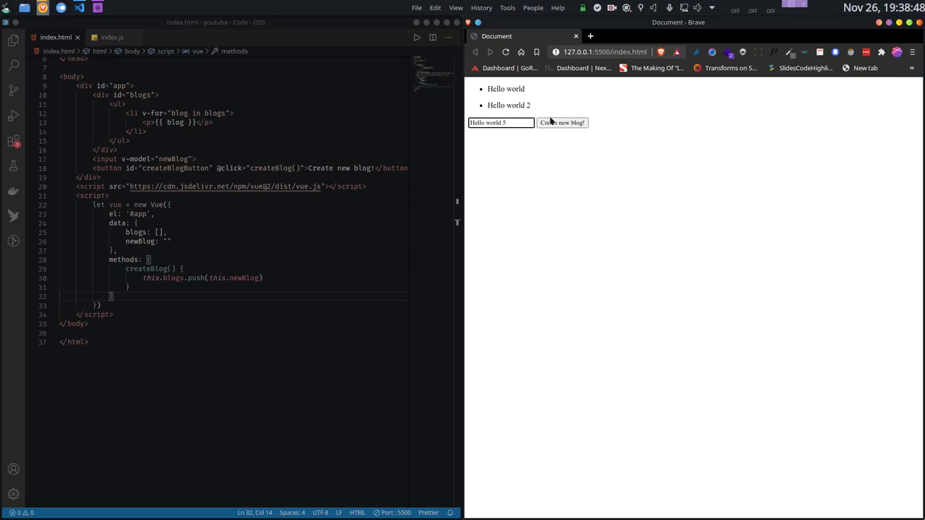
{"action": "left_click", "coordinate": [562, 122]}
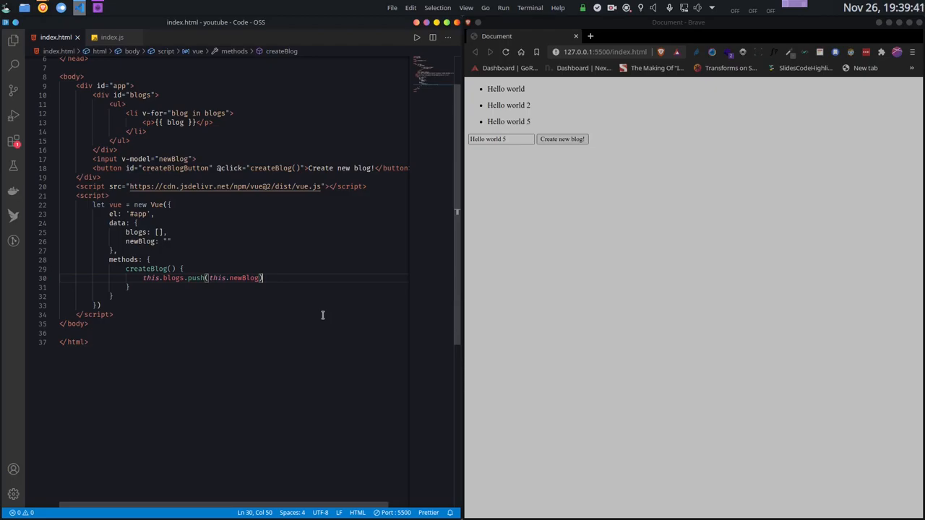
{"action": "mouse_move", "coordinate": [306, 223]}
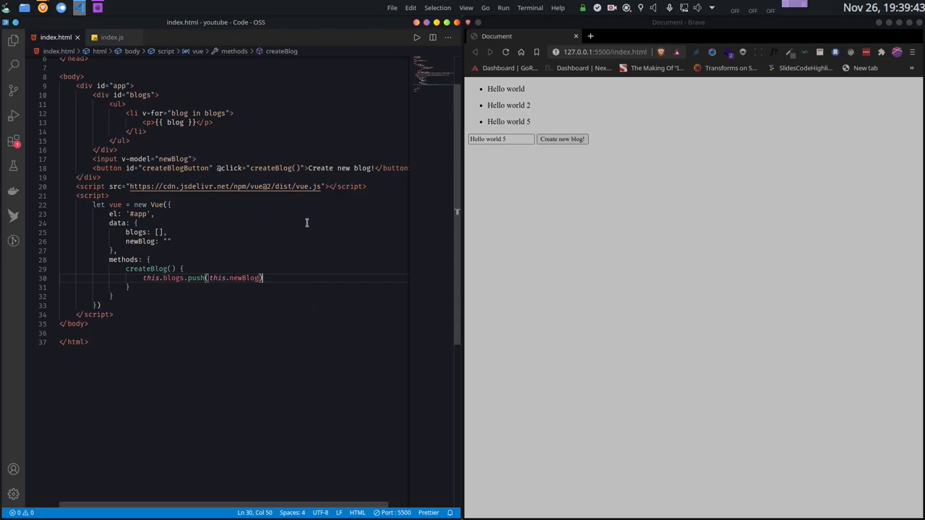
{"action": "mouse_move", "coordinate": [333, 233]}
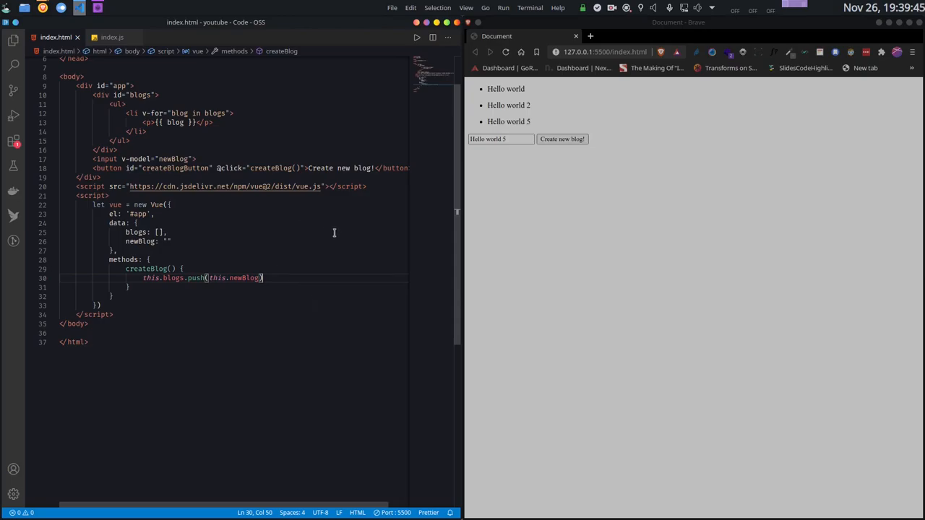